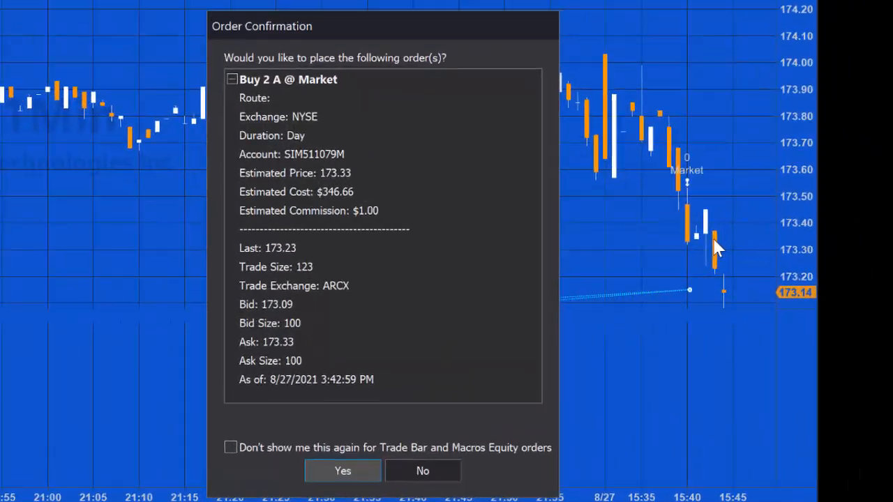
Step: Confirm the Buy 2 A @ Market order in the Order Confirmation dialog
left_click(343, 472)
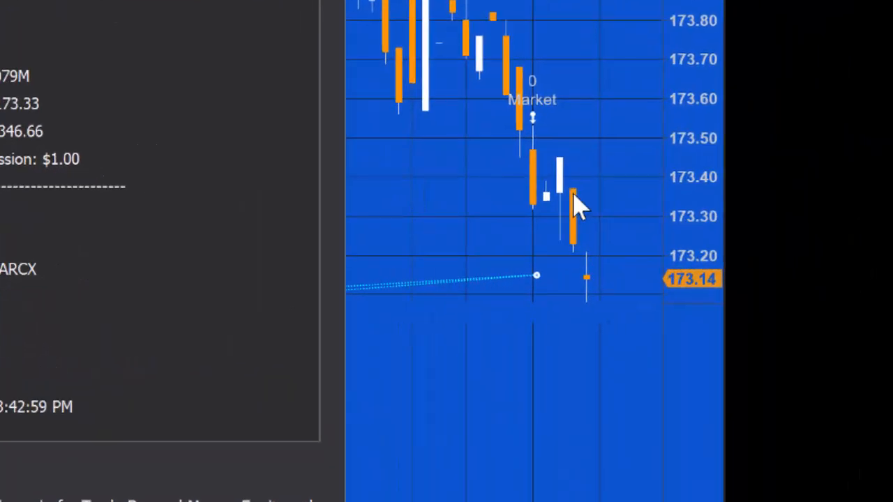
mouse_move(575, 253)
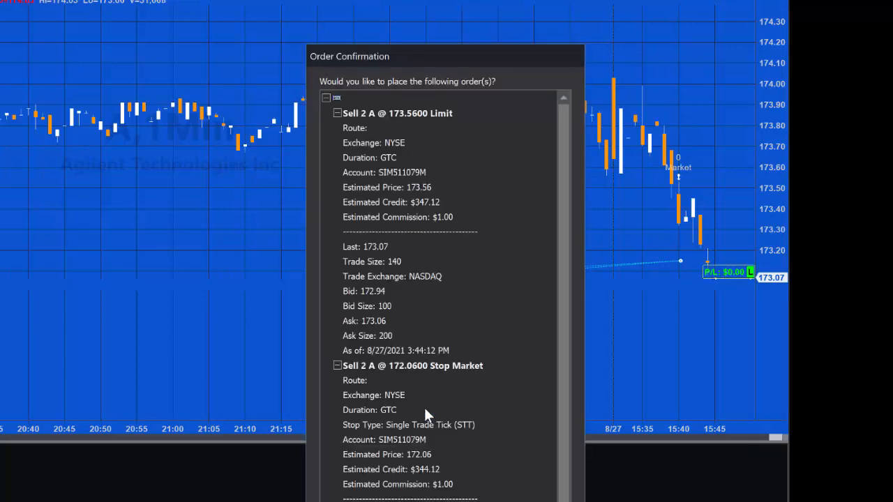
mouse_move(466, 59)
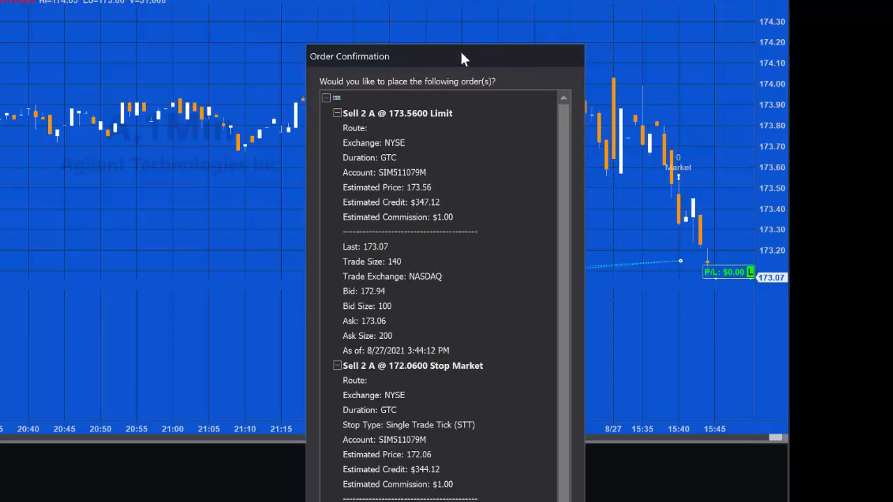
Step: Confirm the bracket: sell 2 A with a 173.56 limit target and 172.06 stop market
left_click_drag(466, 56, 230, 5)
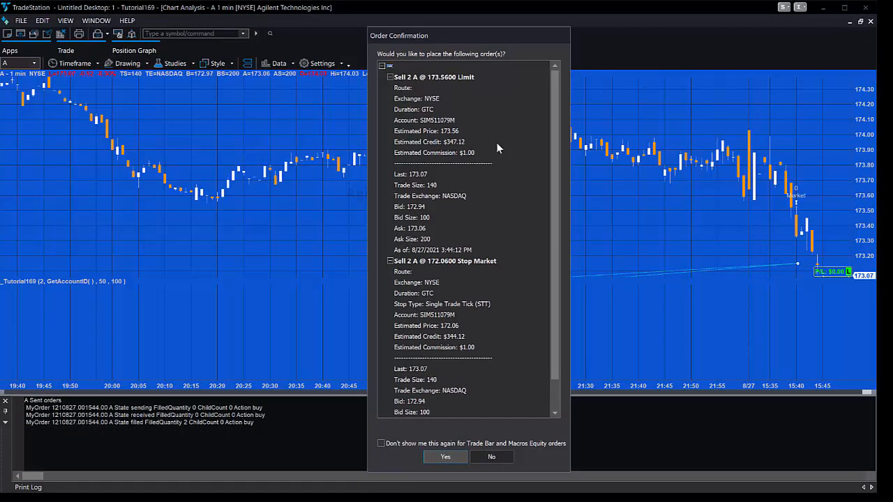
mouse_move(446, 377)
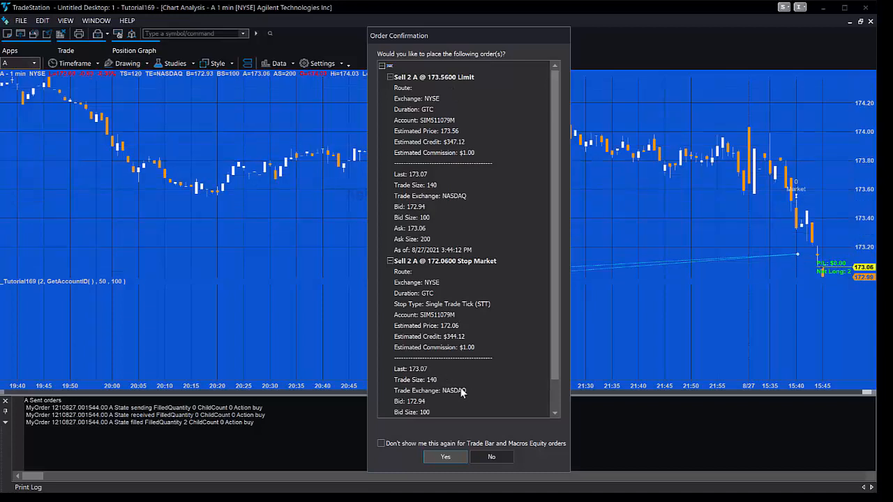
left_click(445, 458)
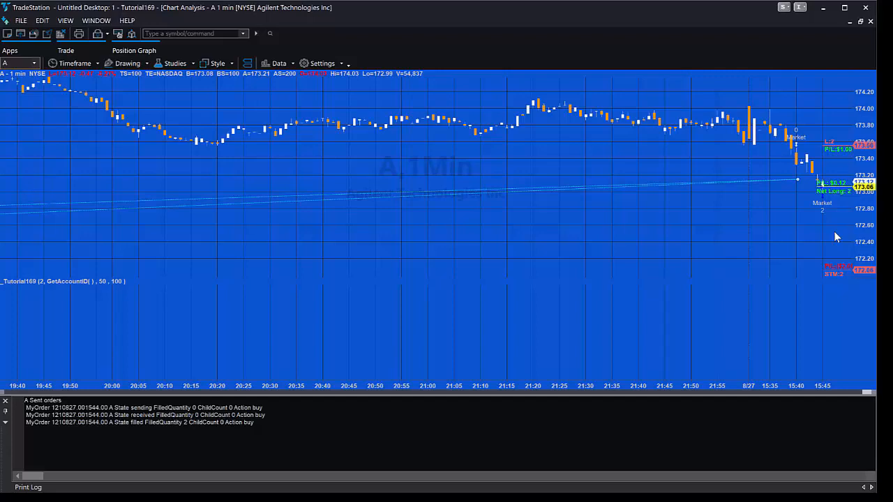
mouse_move(791, 254)
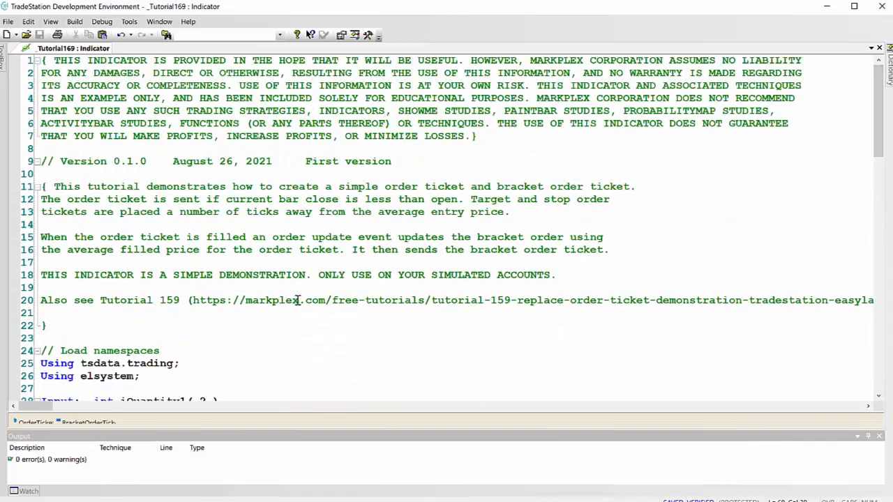
double_click(279, 300)
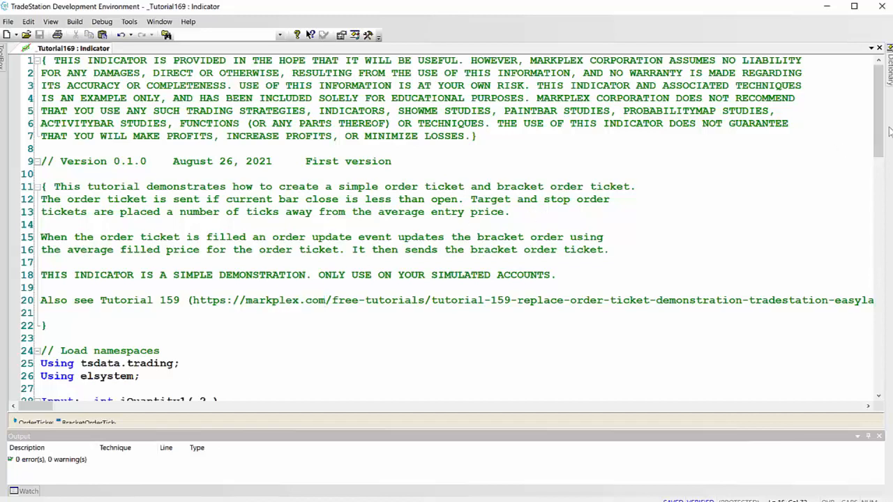
scroll("down", 3)
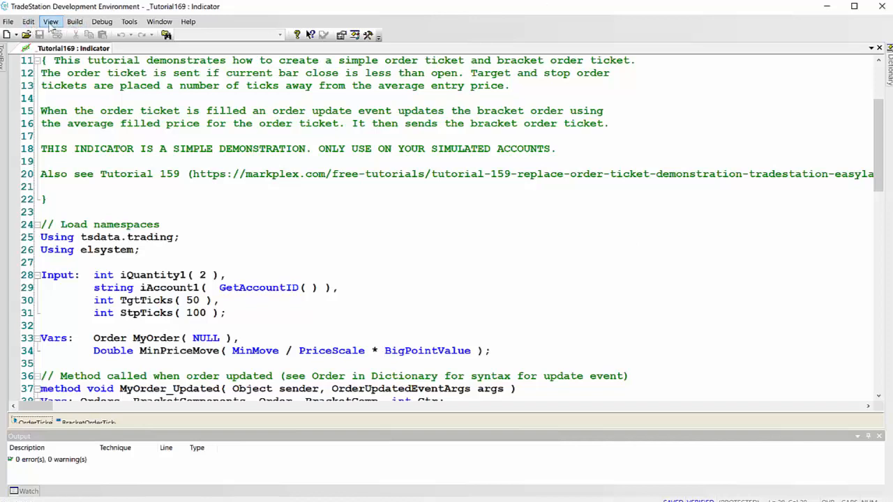
Step: Show OrderTicket1's properties via View > Properties and inspect its account and order settings
left_click(50, 21)
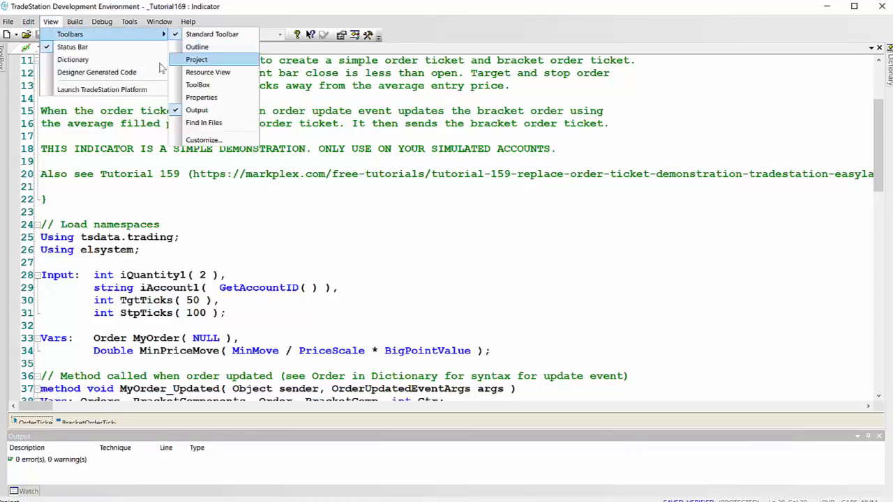
left_click(201, 98)
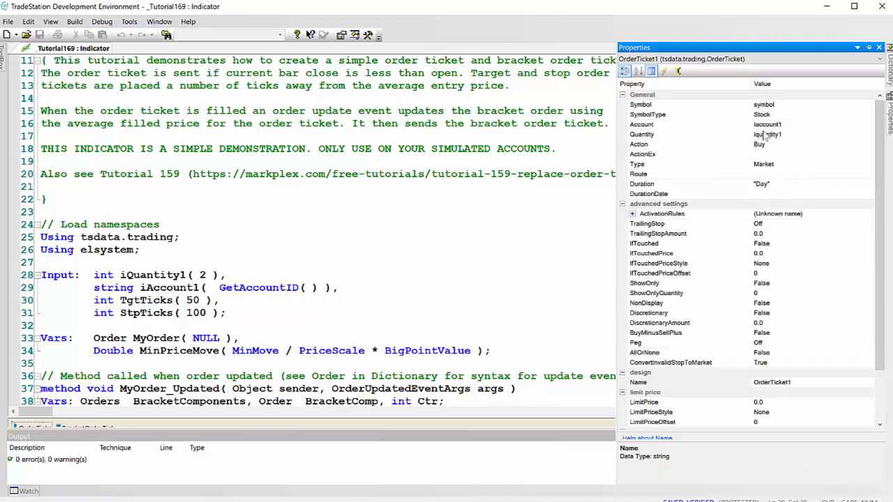
mouse_move(808, 131)
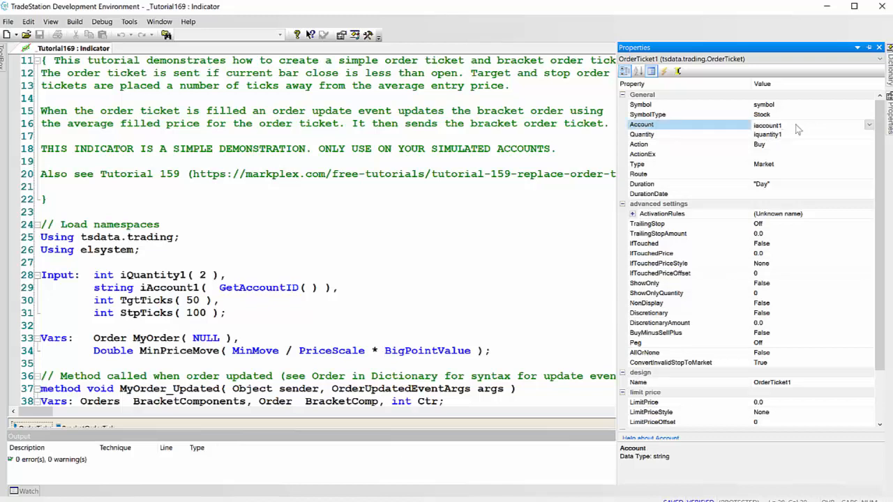
left_click(677, 71)
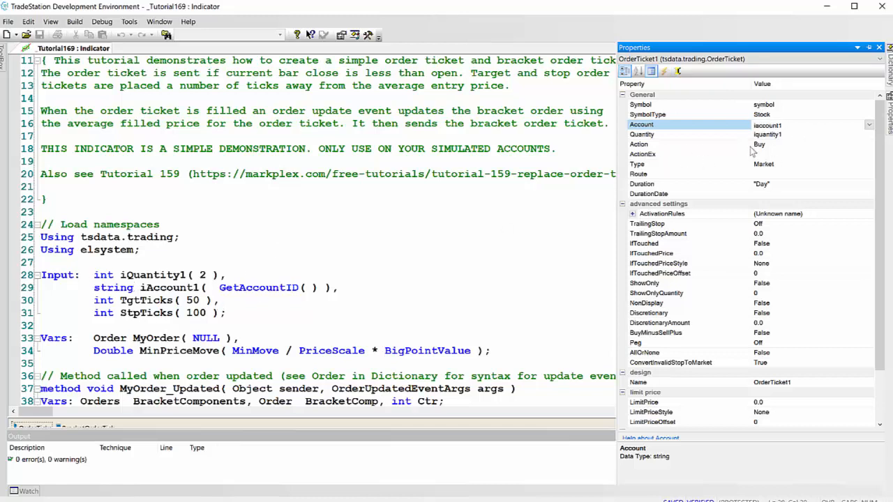
mouse_move(769, 185)
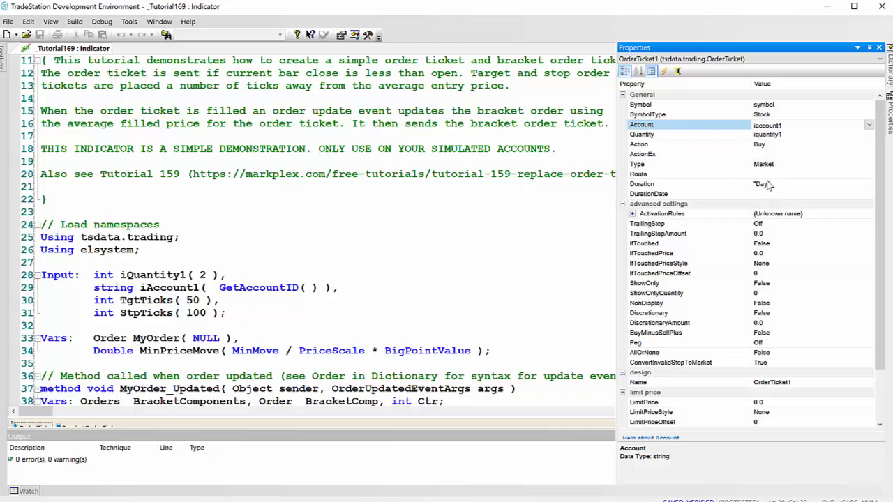
scroll("down", 3)
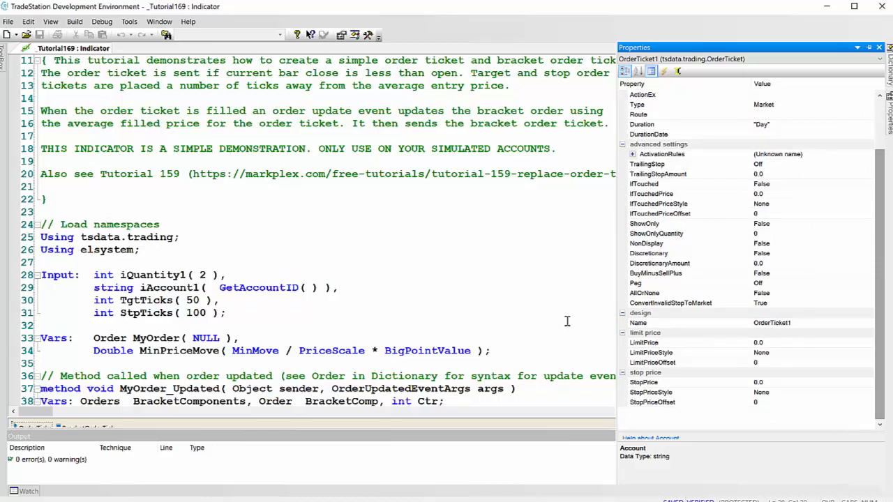
mouse_move(510, 291)
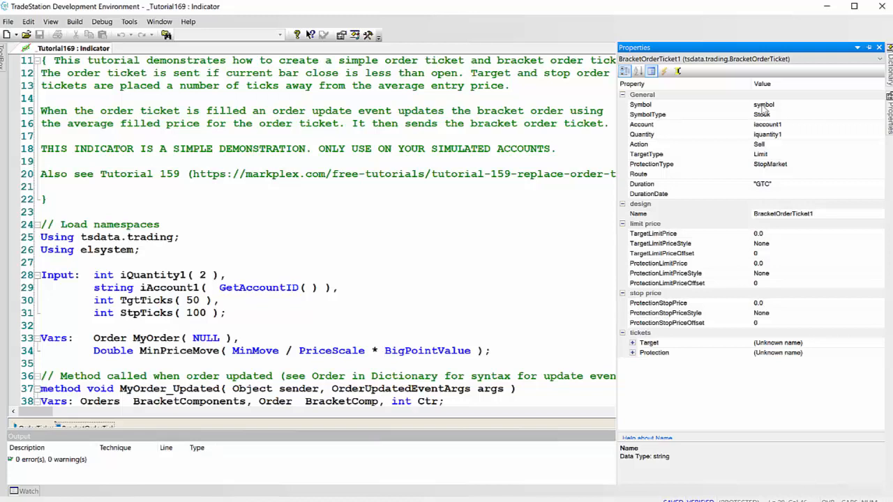
mouse_move(787, 125)
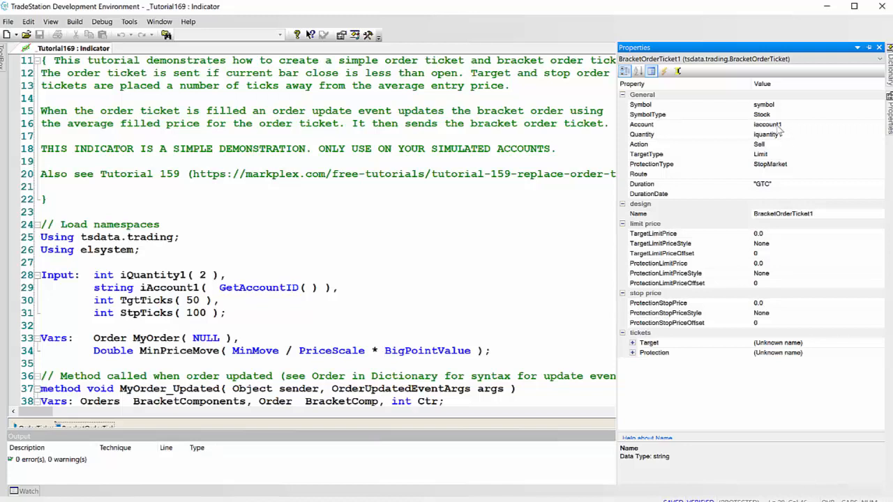
mouse_move(773, 152)
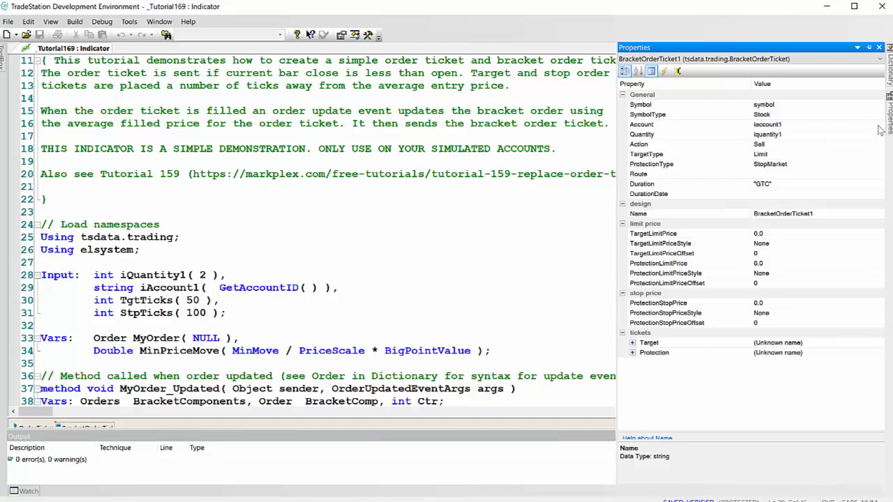
Step: Check that BracketOrderTicket1's quantity is supplied by the iquantity1 input
left_click(768, 126)
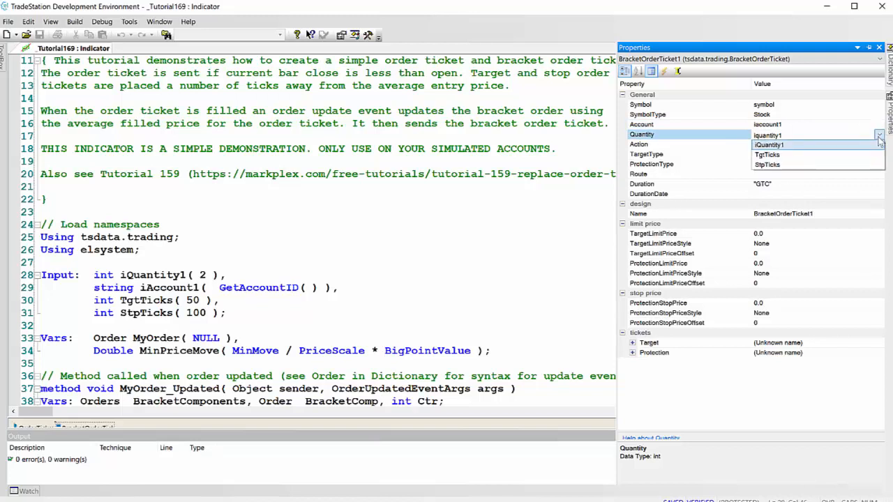
mouse_move(854, 142)
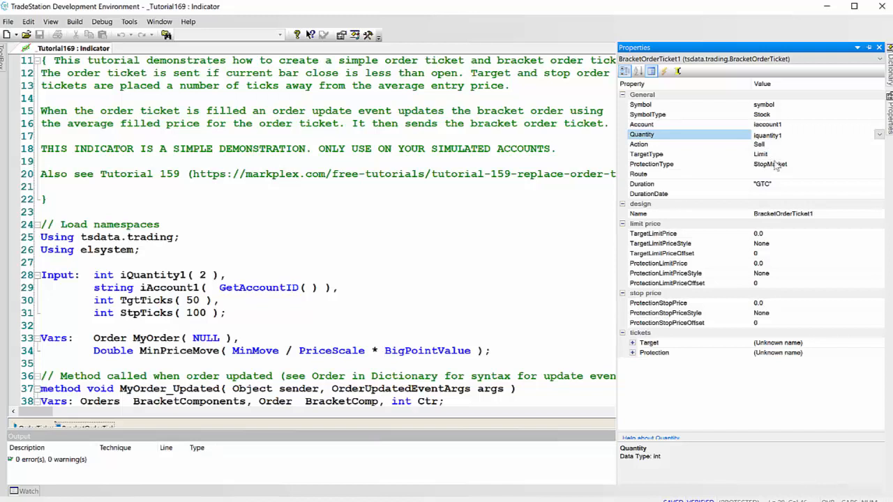
mouse_move(810, 170)
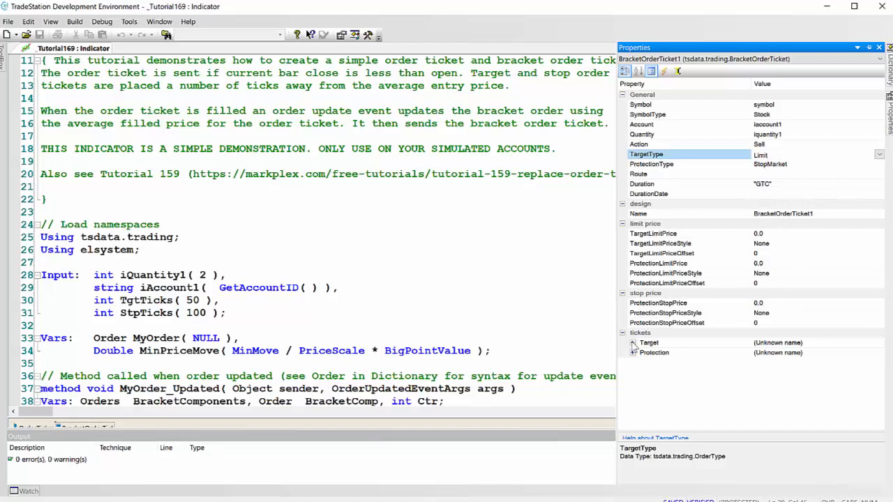
Step: Expand the Target and Protection tickets' PrimaryTicket details in the bracket properties
left_click(634, 343)
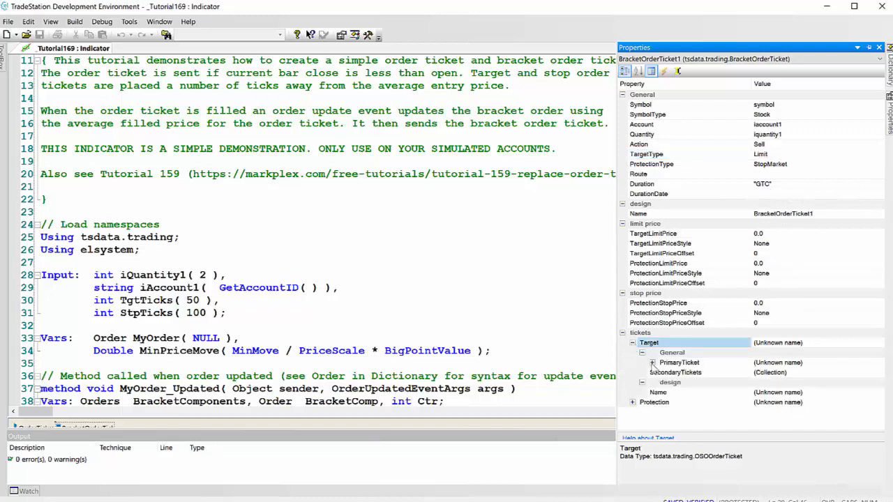
left_click(642, 362)
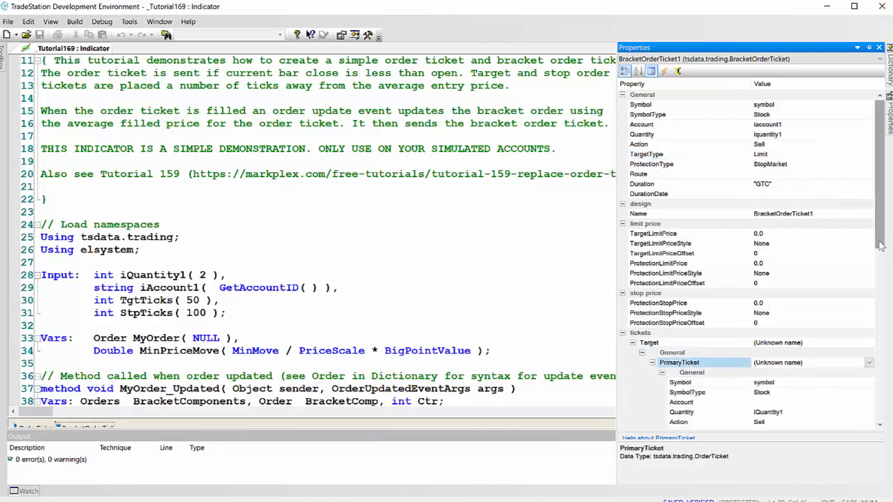
scroll("down", 3)
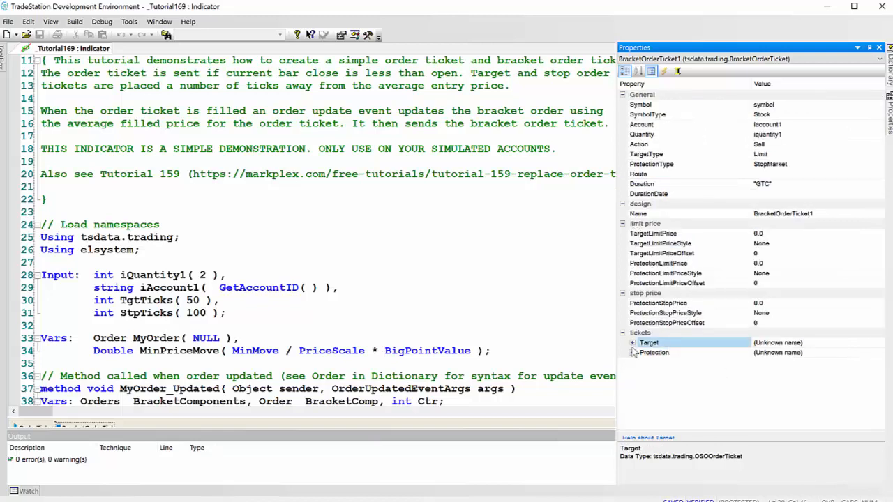
left_click(632, 352)
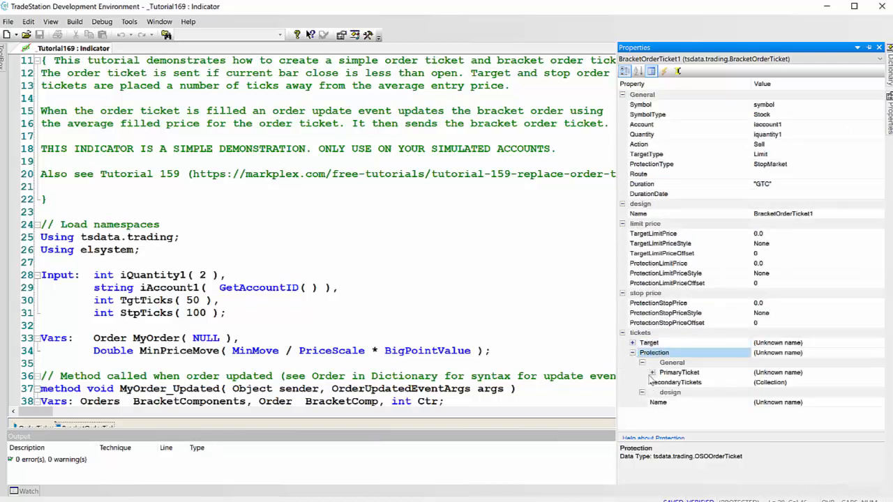
left_click(652, 372)
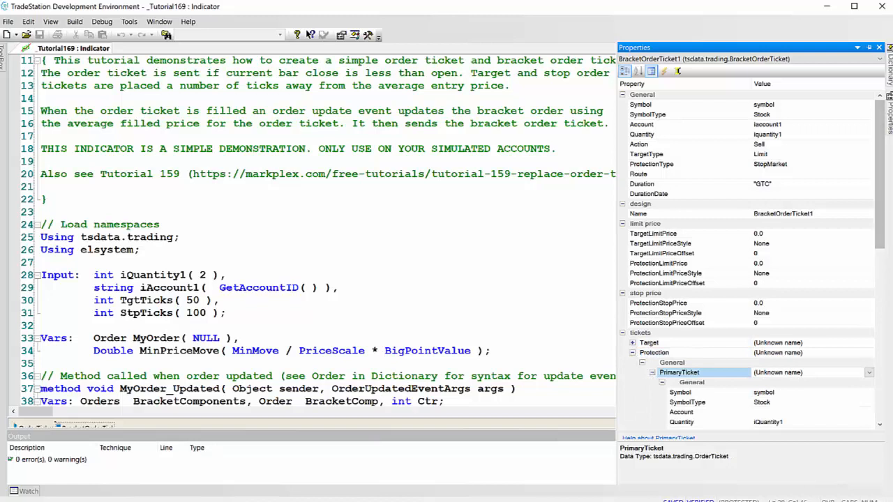
scroll("down", 3)
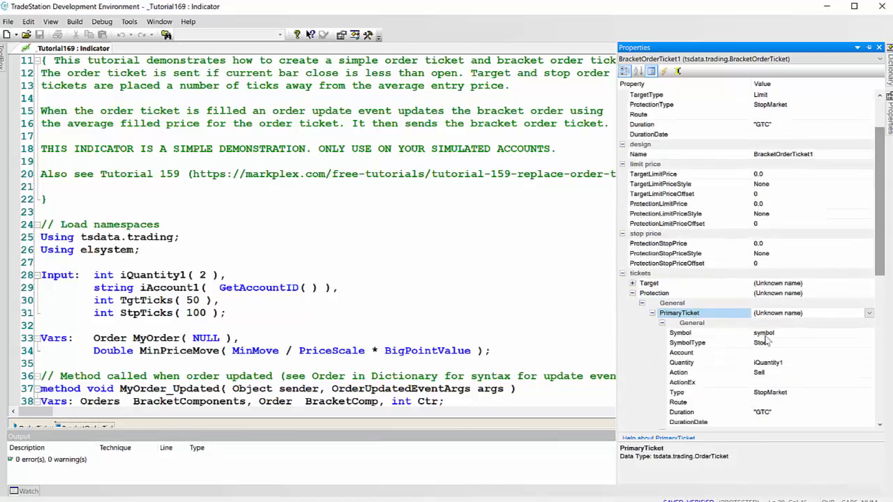
Step: Inspect the primary ticket's SymbolType choices, leave it as Stock, and close the properties
left_click(687, 344)
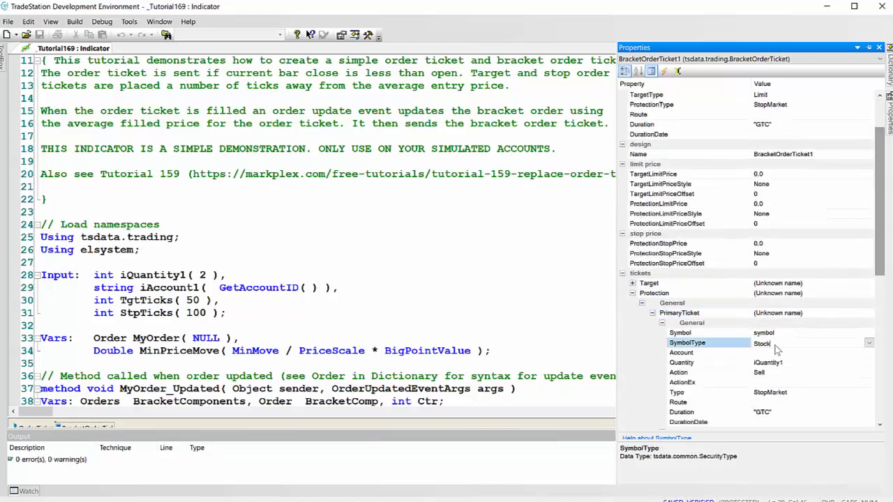
left_click(870, 344)
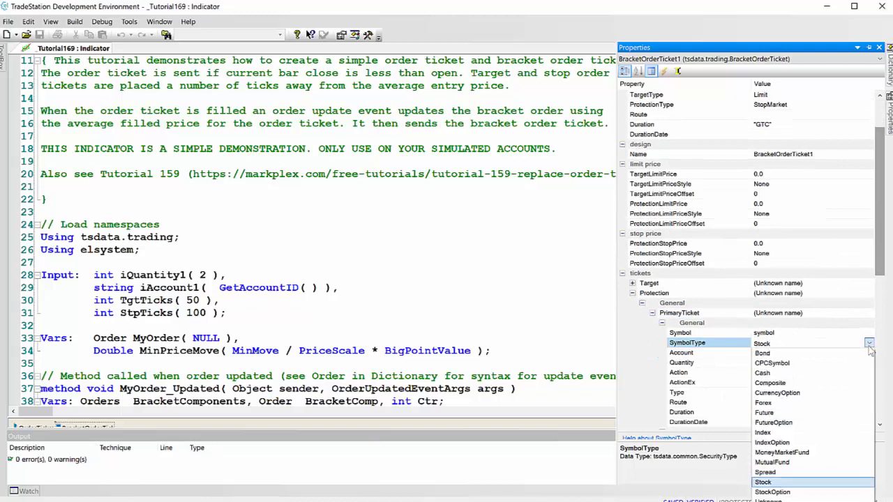
mouse_move(827, 357)
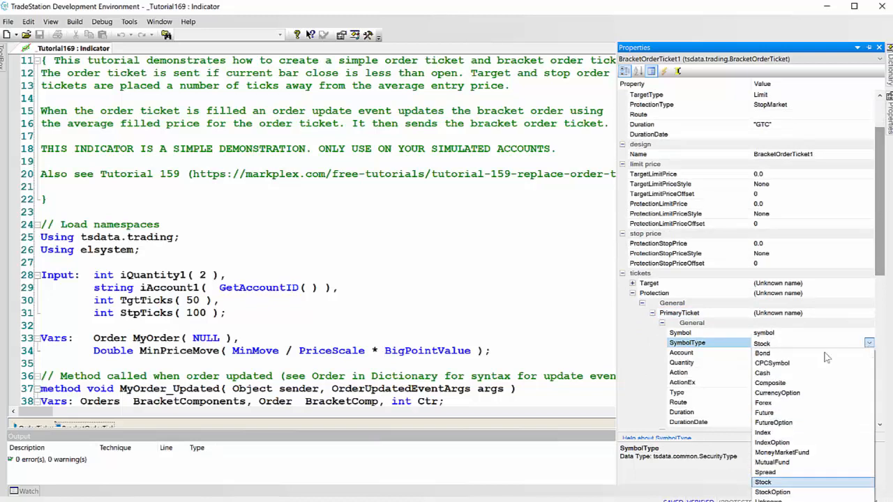
left_click(764, 483)
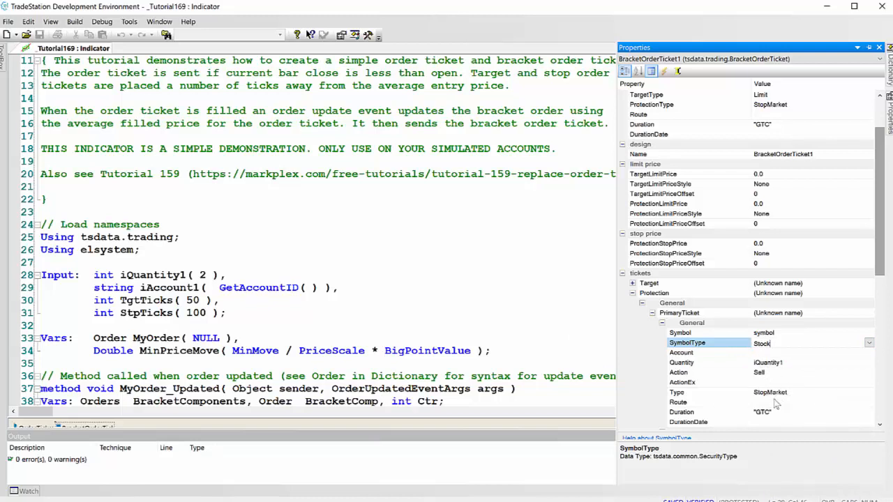
left_click(879, 47)
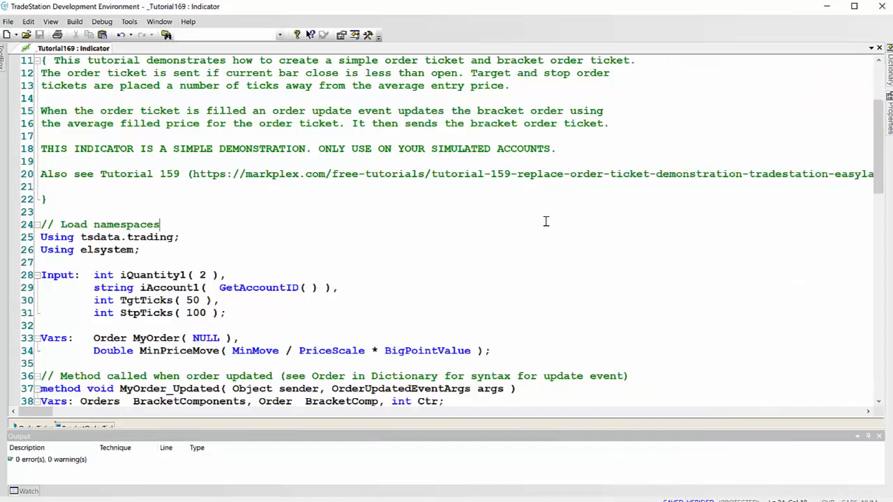
scroll("down", 3)
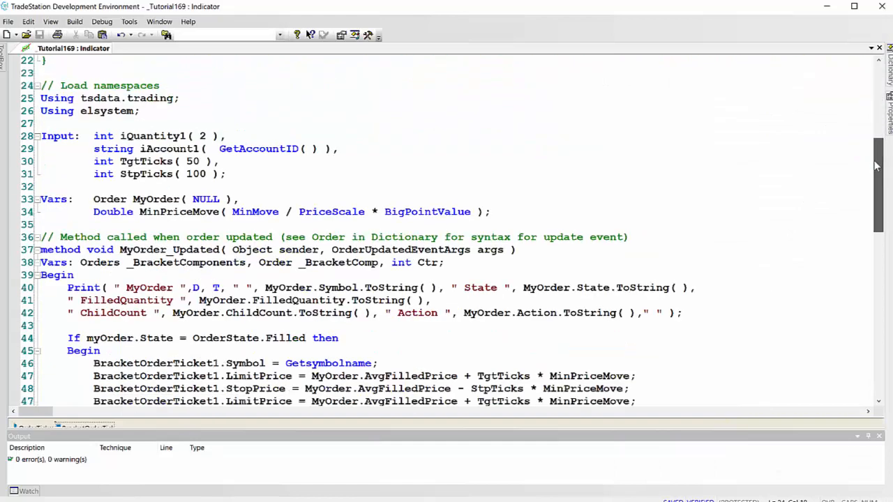
scroll("down", 3)
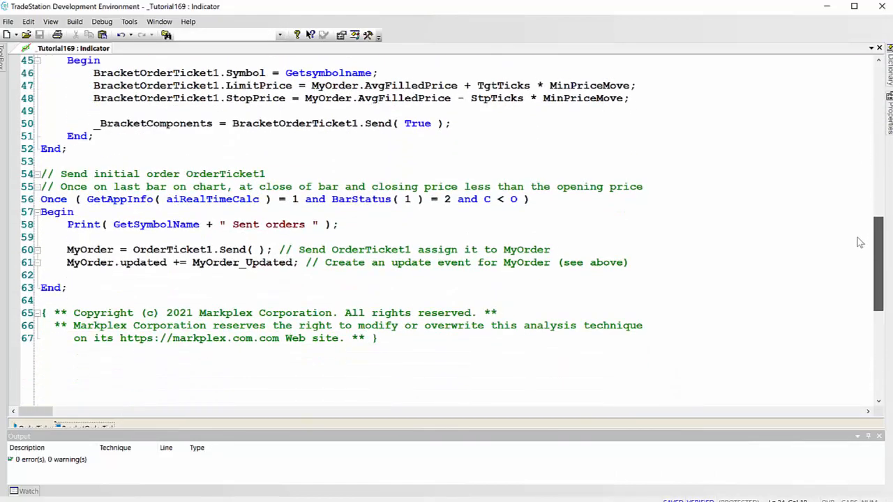
scroll("down", 3)
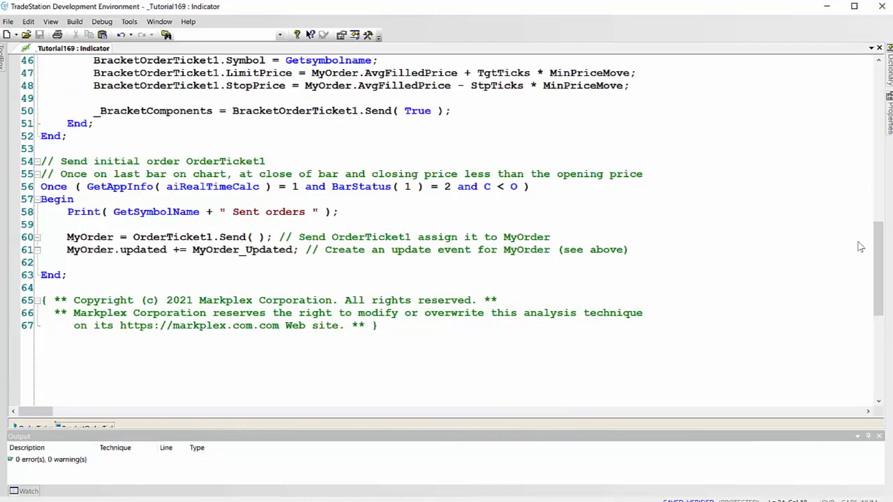
mouse_move(399, 176)
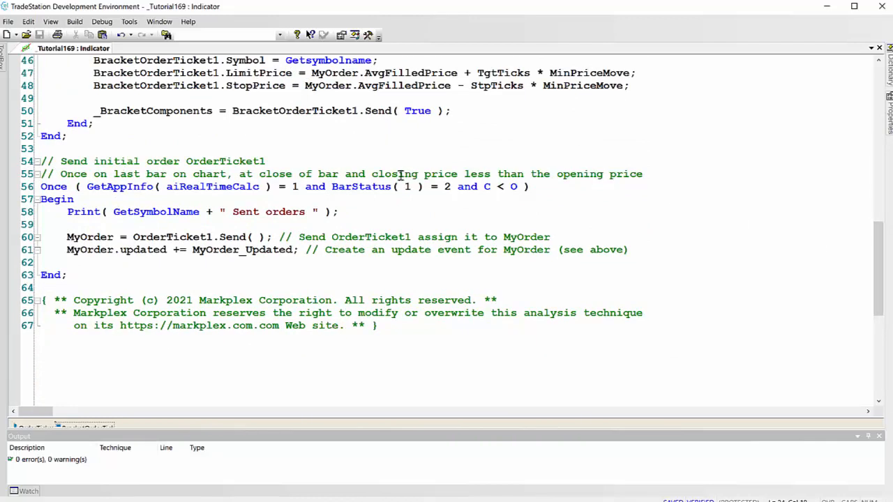
mouse_move(486, 187)
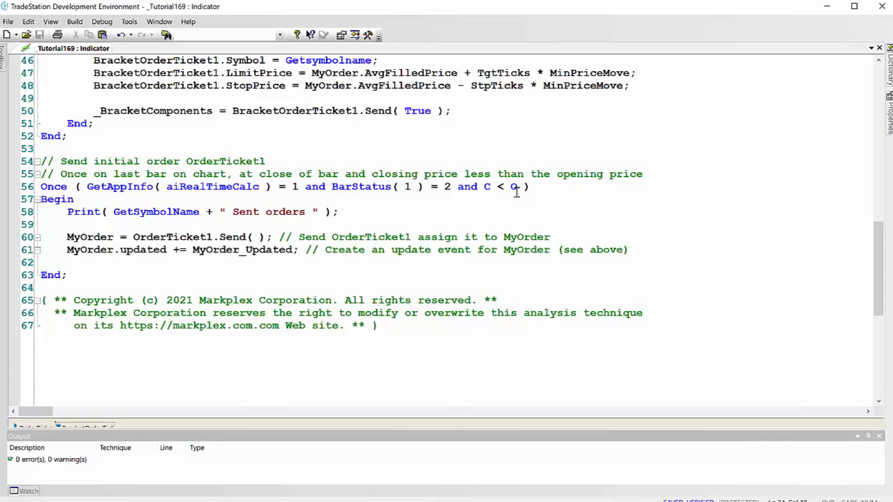
mouse_move(173, 231)
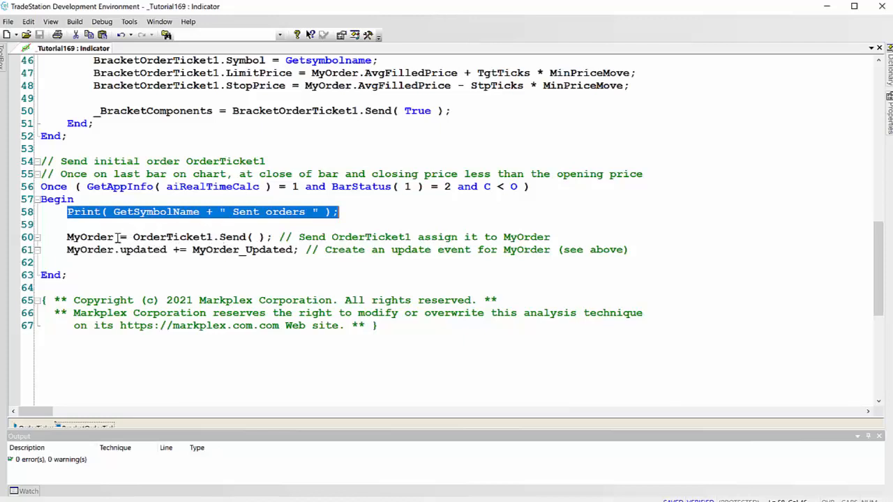
double_click(90, 237)
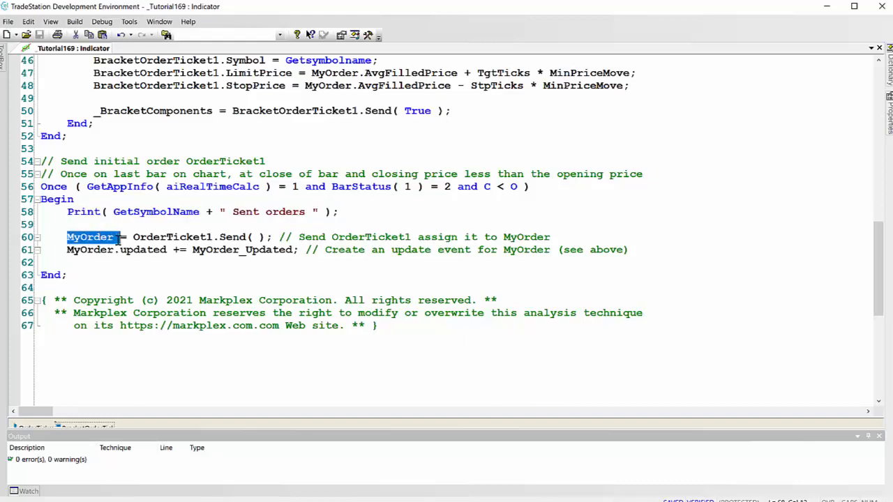
mouse_move(877, 295)
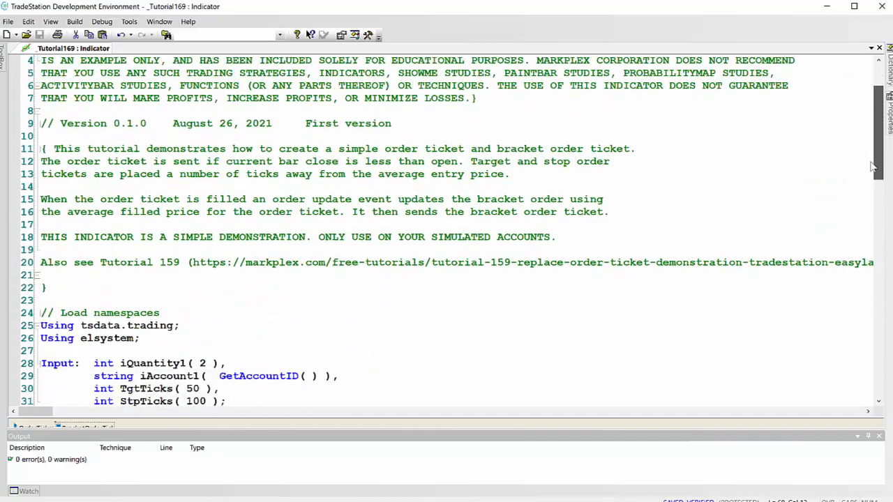
scroll("down", 3)
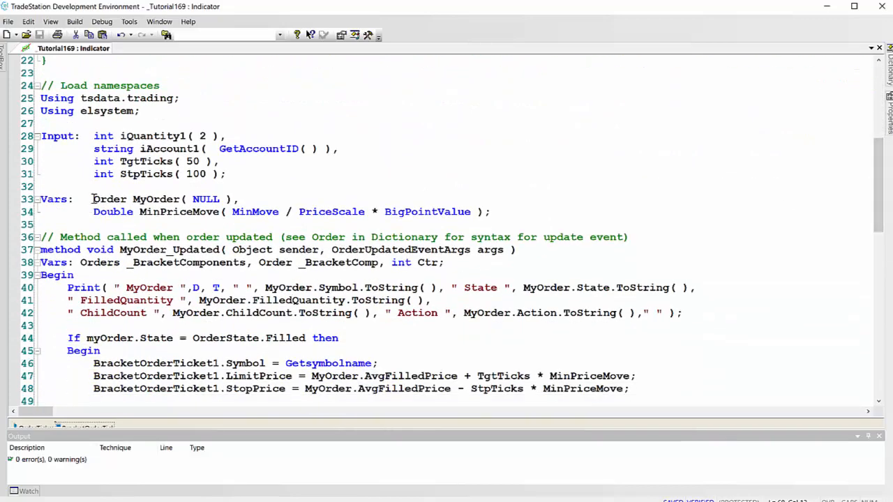
double_click(109, 198)
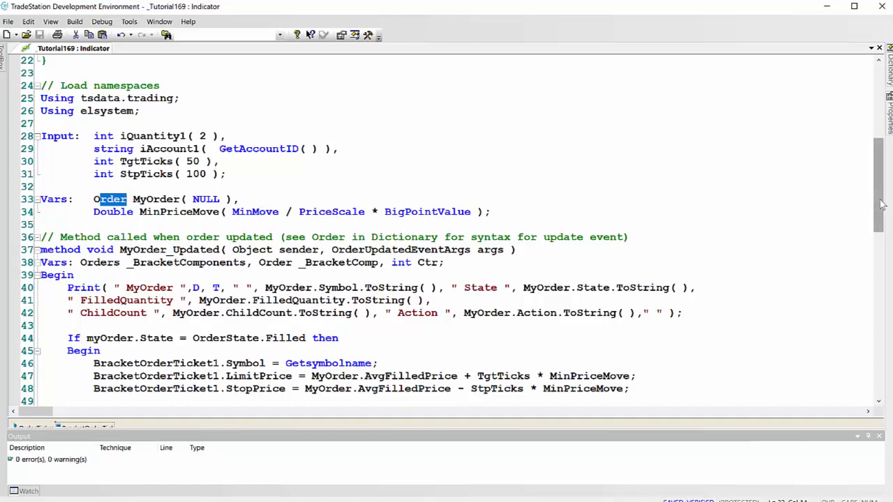
scroll("down", 3)
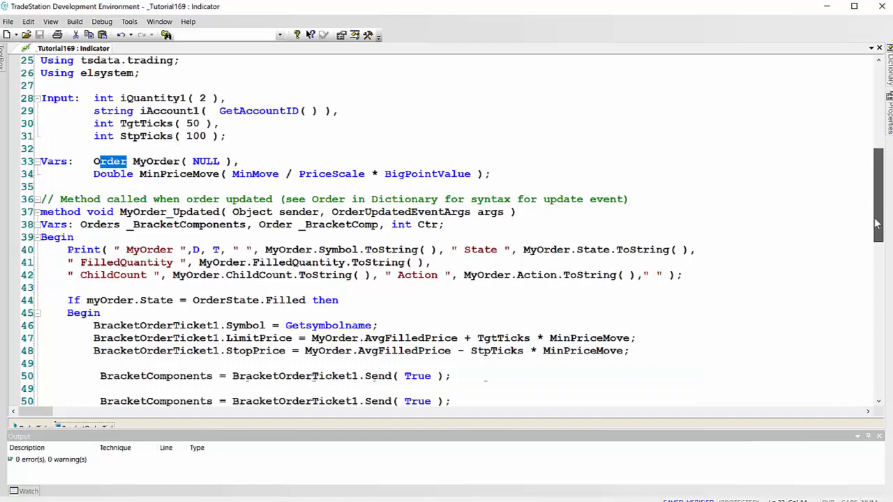
scroll("down", 3)
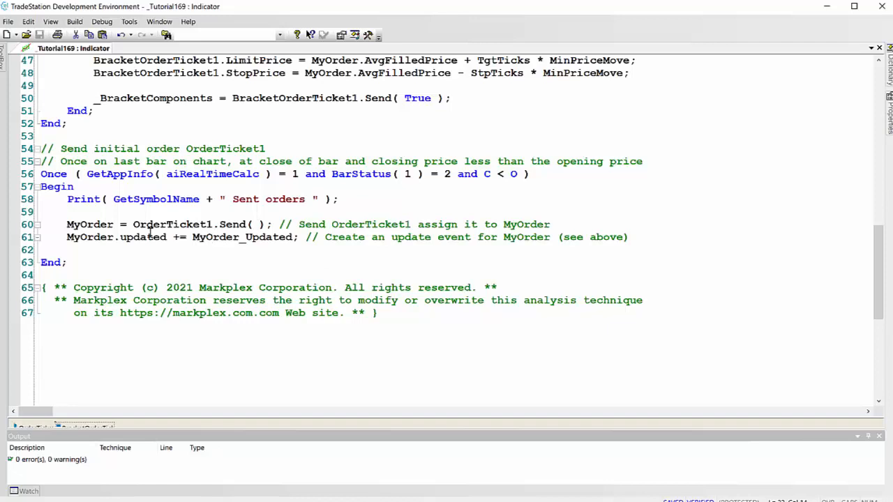
mouse_move(143, 253)
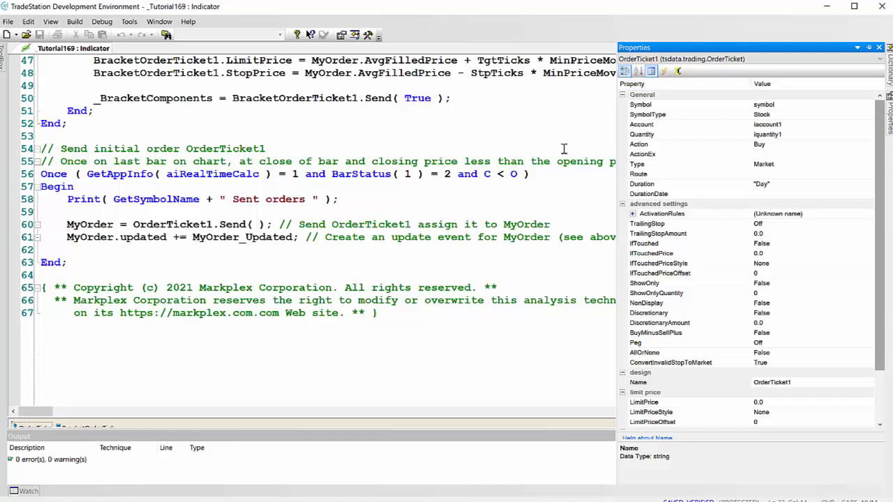
left_click(879, 47)
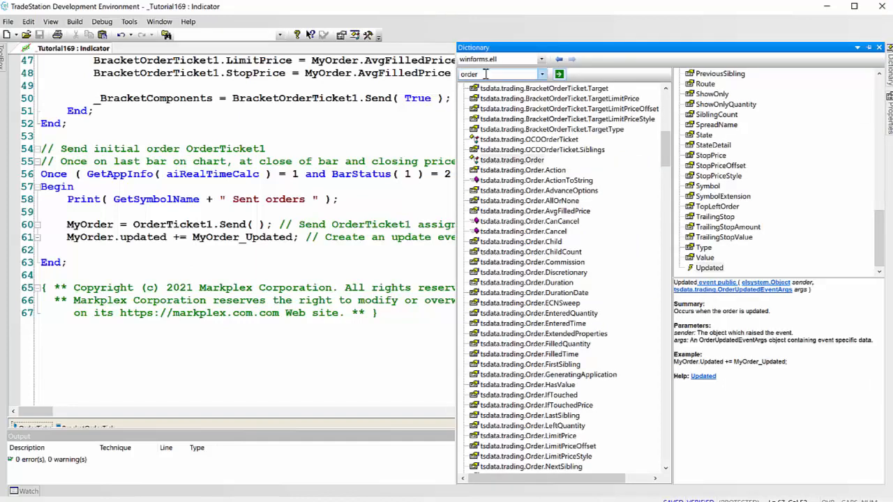
mouse_move(486, 74)
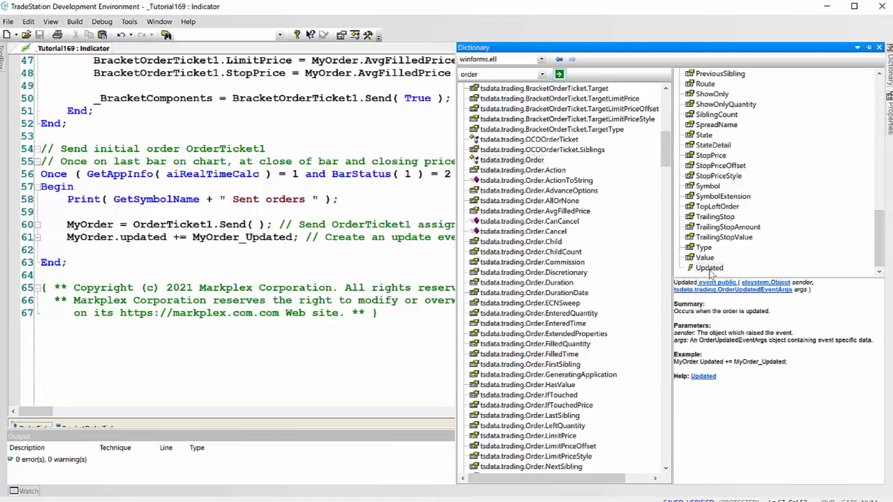
left_click(709, 268)
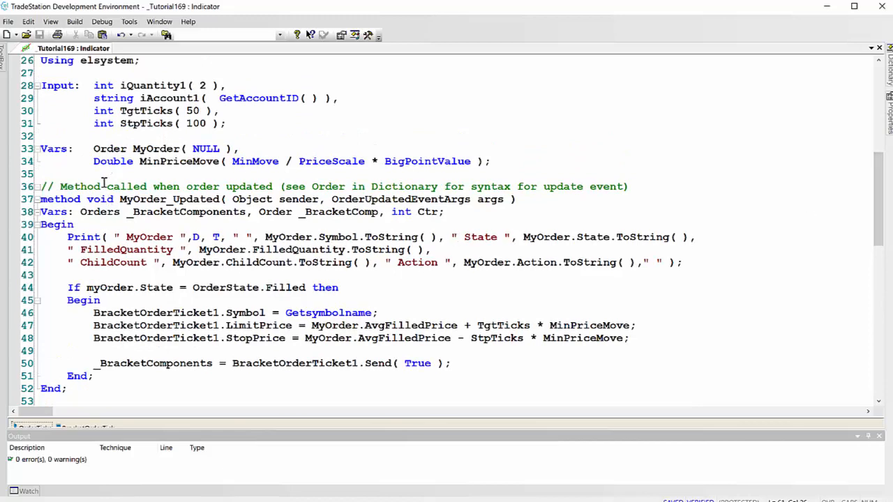
mouse_move(306, 258)
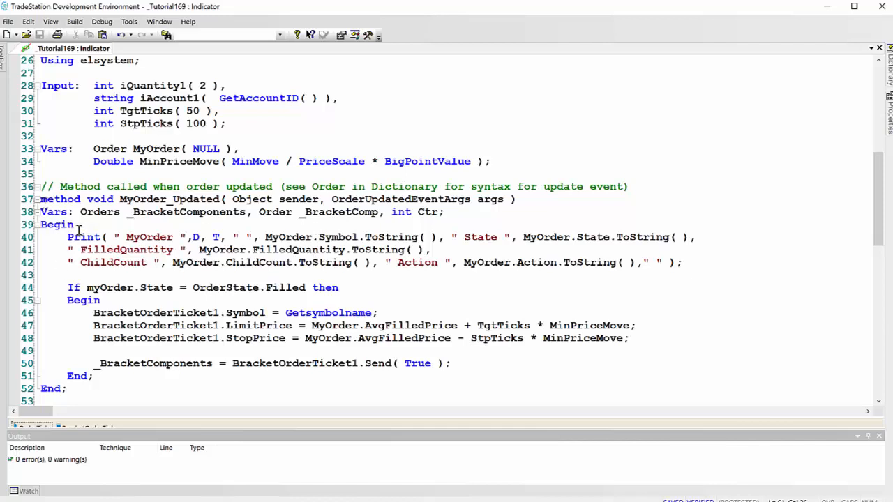
left_click_drag(67, 237, 374, 262)
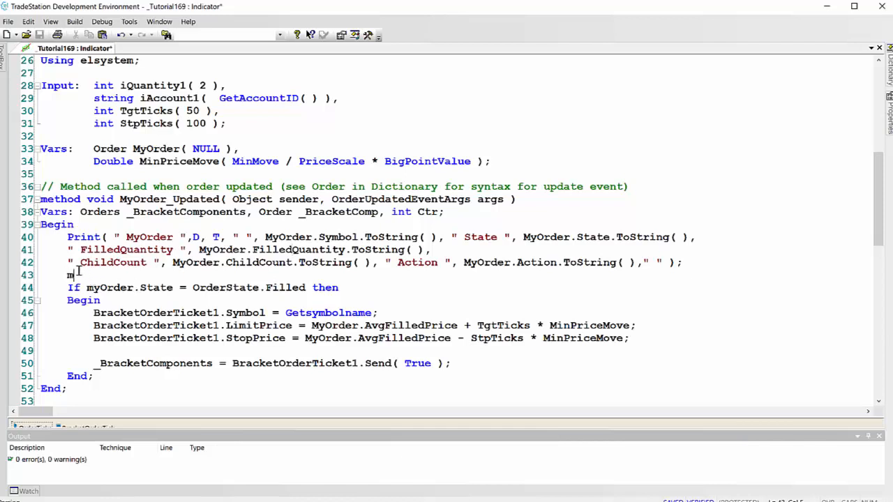
type("myOrder.")
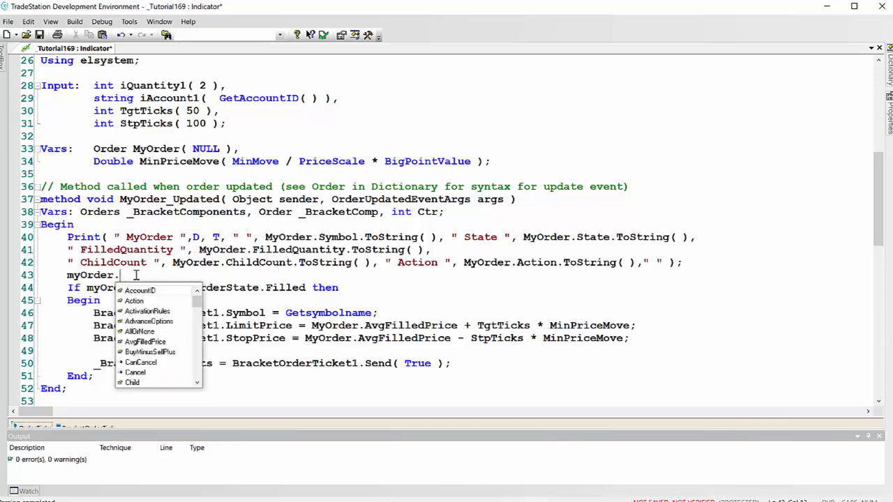
scroll("down", 3)
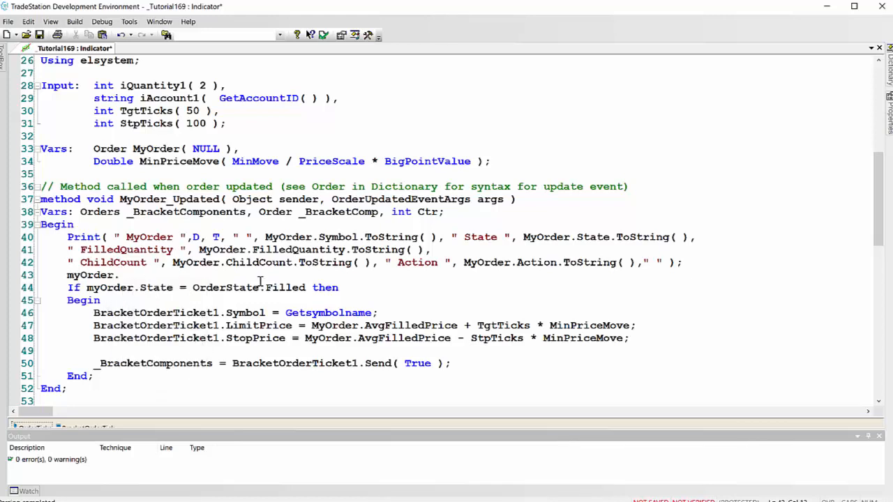
key("BackSpace")
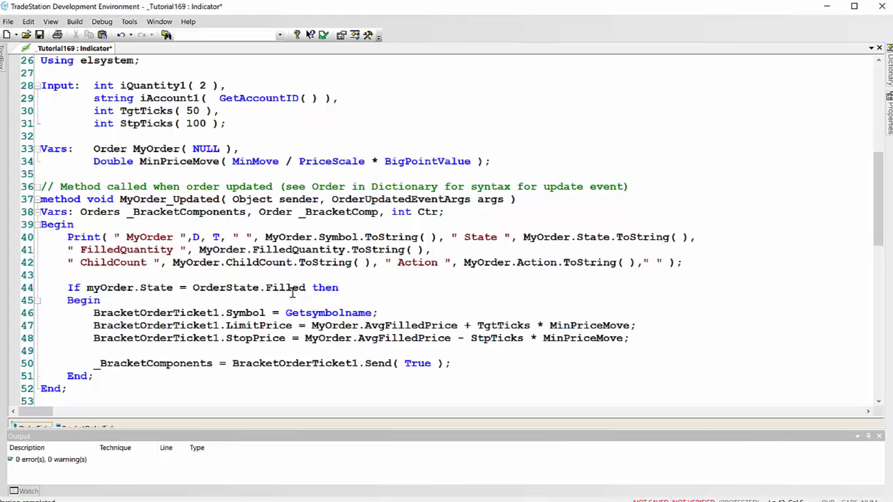
left_click(100, 300)
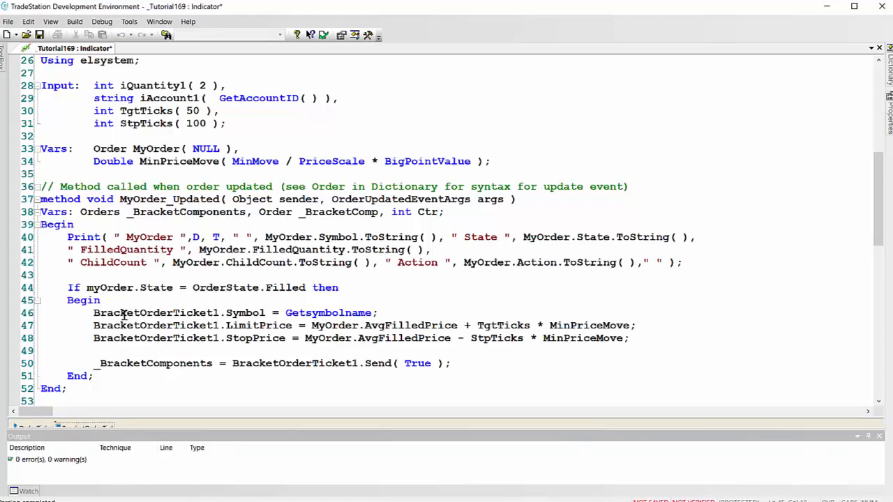
mouse_move(234, 339)
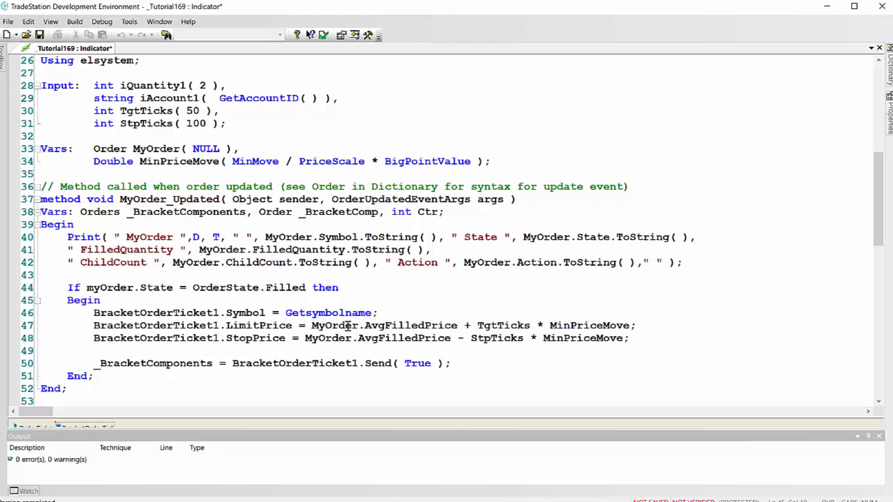
mouse_move(469, 325)
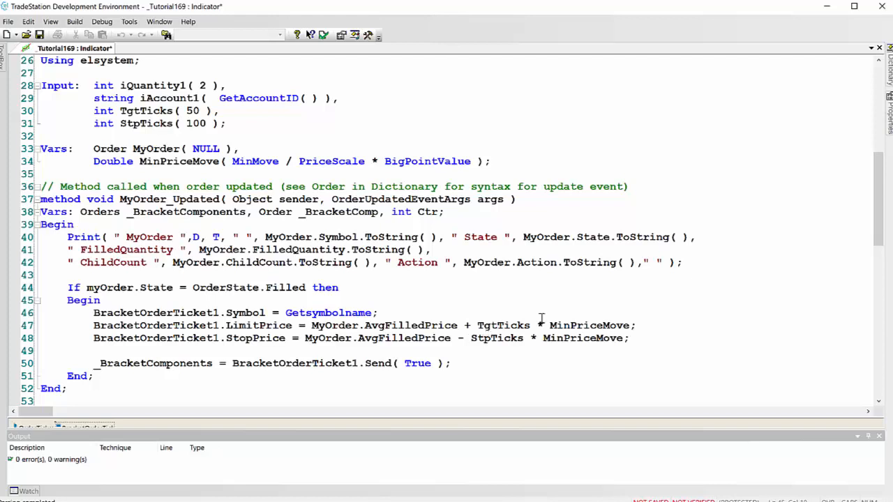
mouse_move(477, 325)
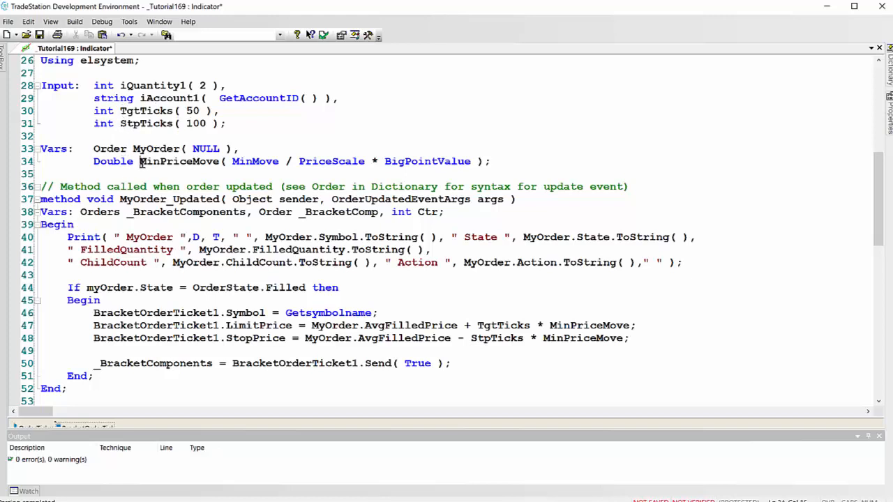
double_click(178, 161)
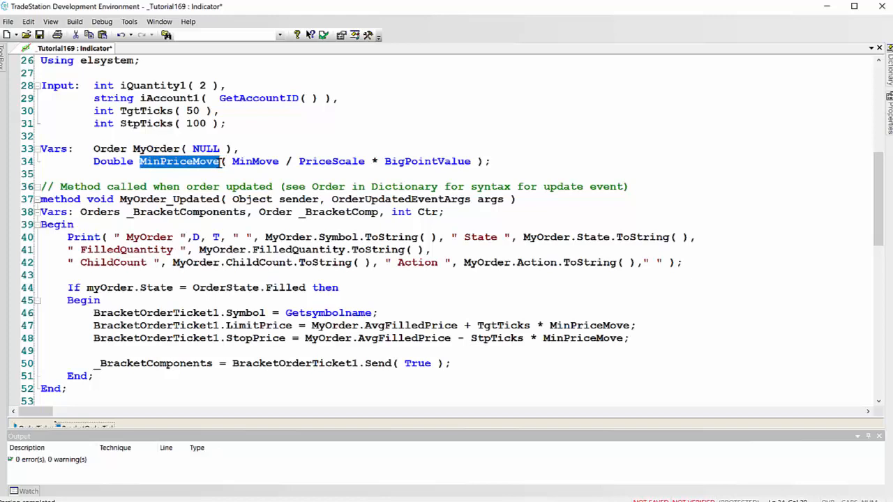
mouse_move(226, 162)
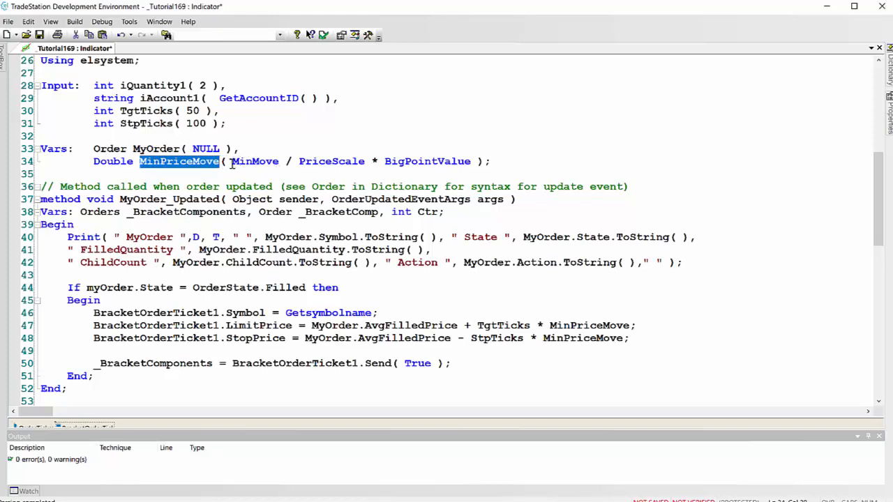
left_click_drag(232, 162, 472, 161)
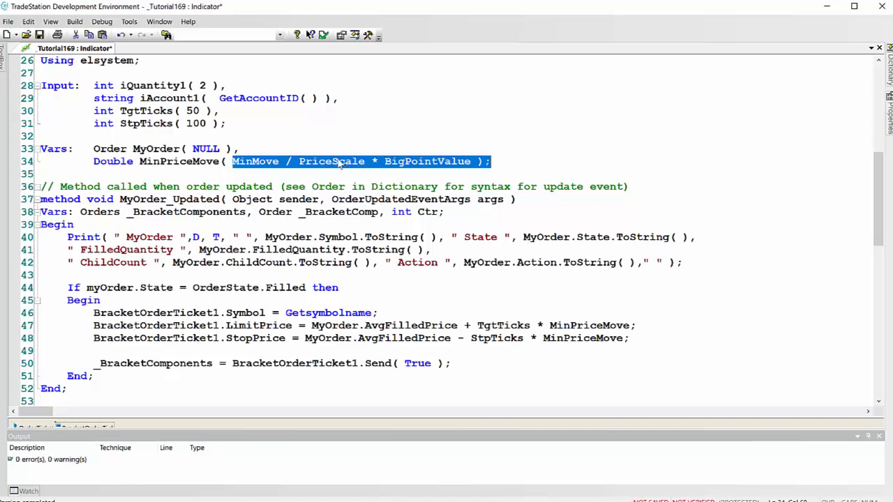
left_click(338, 162)
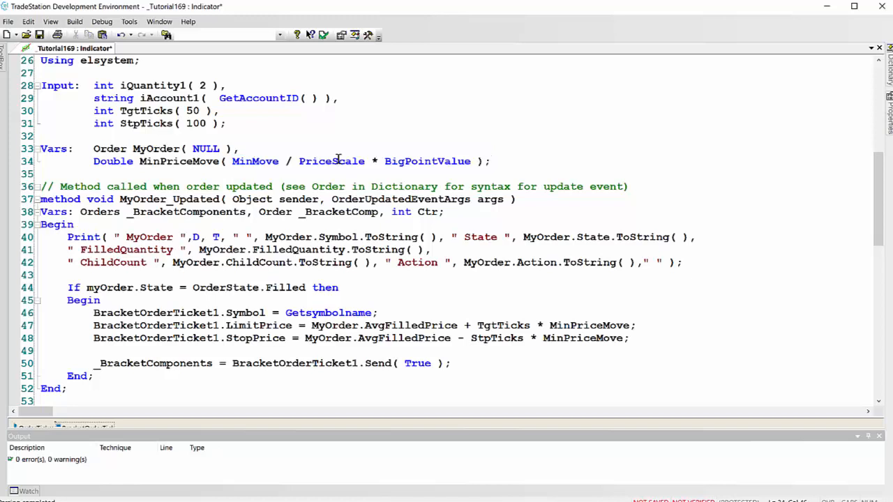
right_click(362, 147)
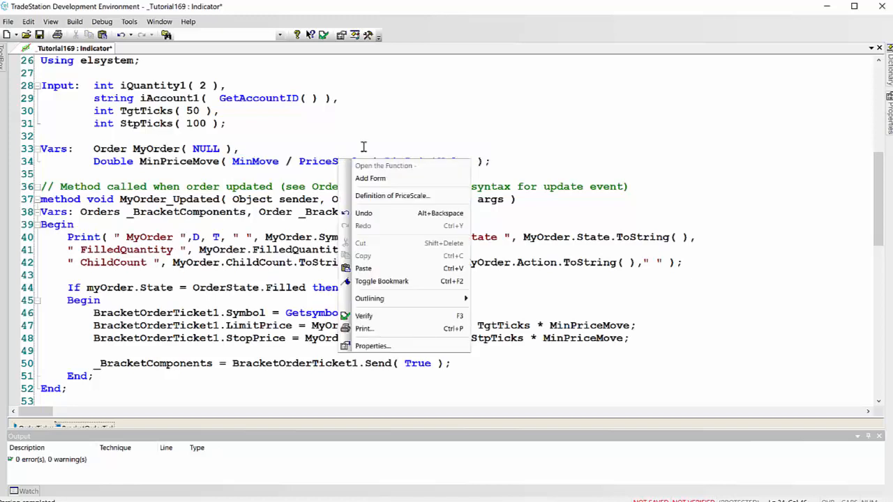
mouse_move(576, 125)
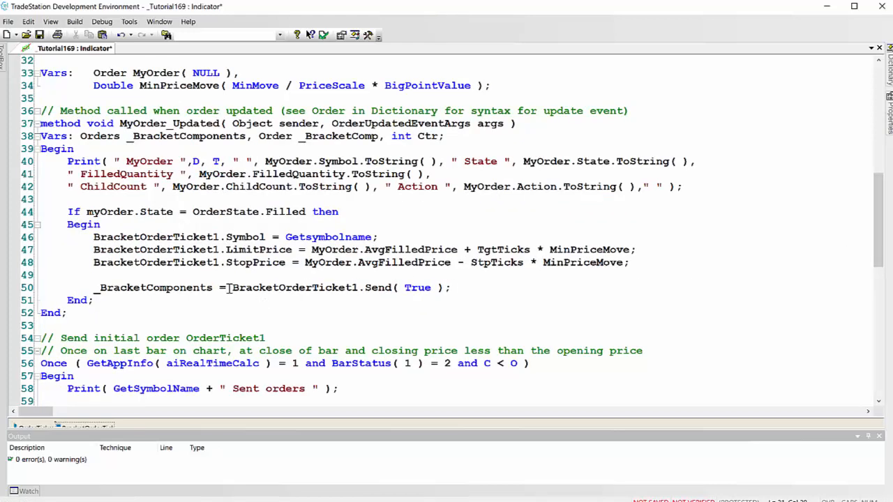
mouse_move(347, 301)
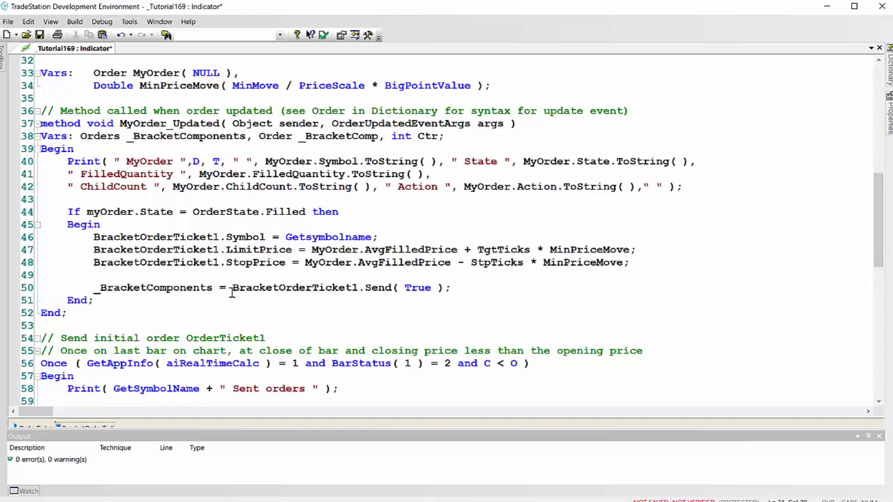
Step: Review the Tutorial169 code and verify it (F3) so the indicator reruns on the chart
scroll("down", 3)
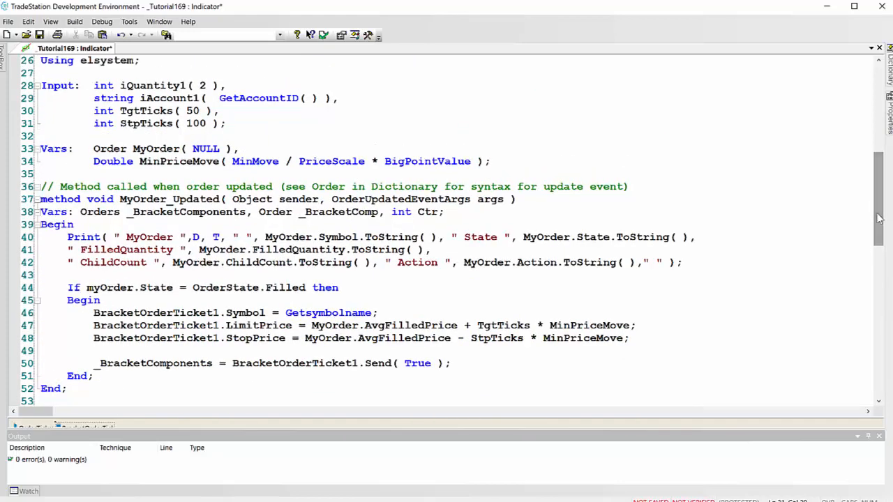
left_click(225, 123)
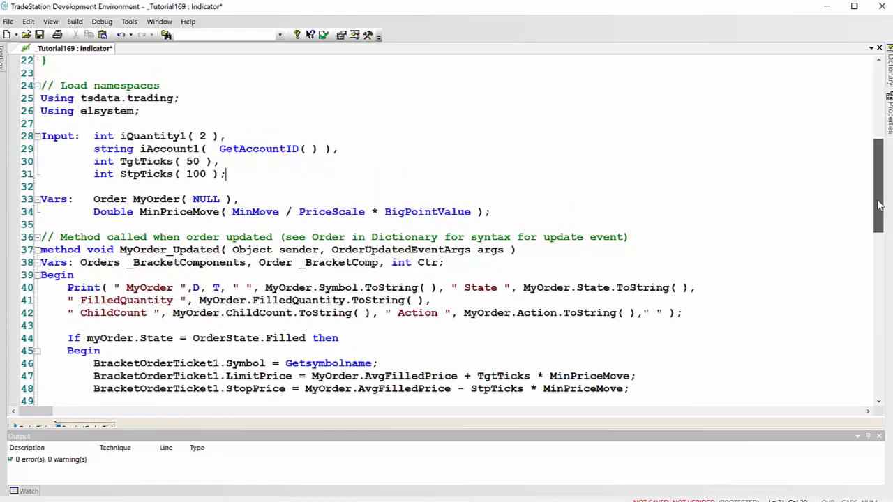
scroll("down", 3)
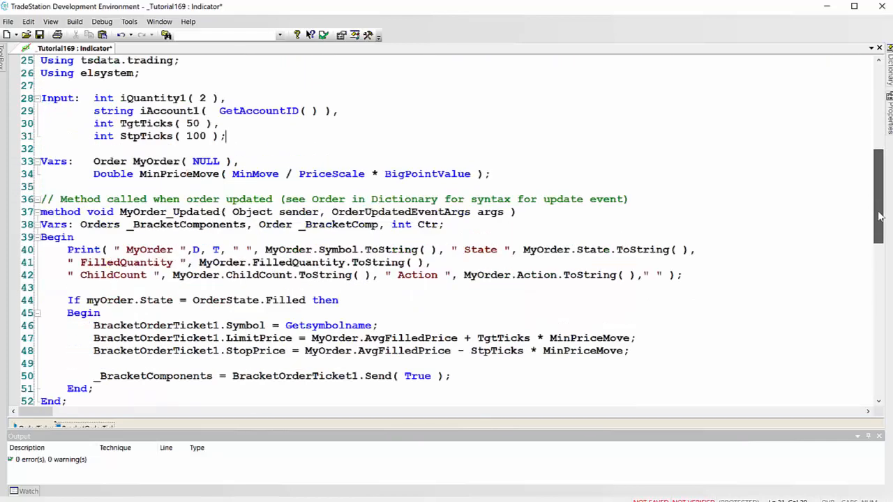
scroll("down", 3)
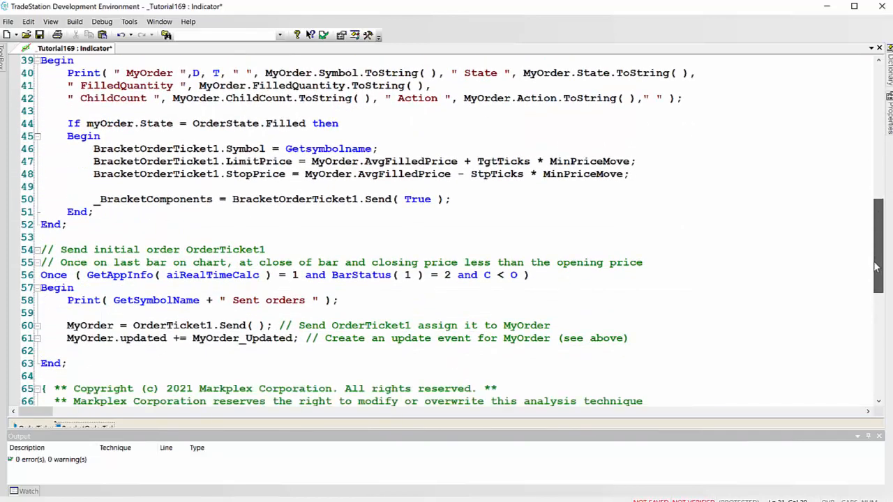
scroll("down", 3)
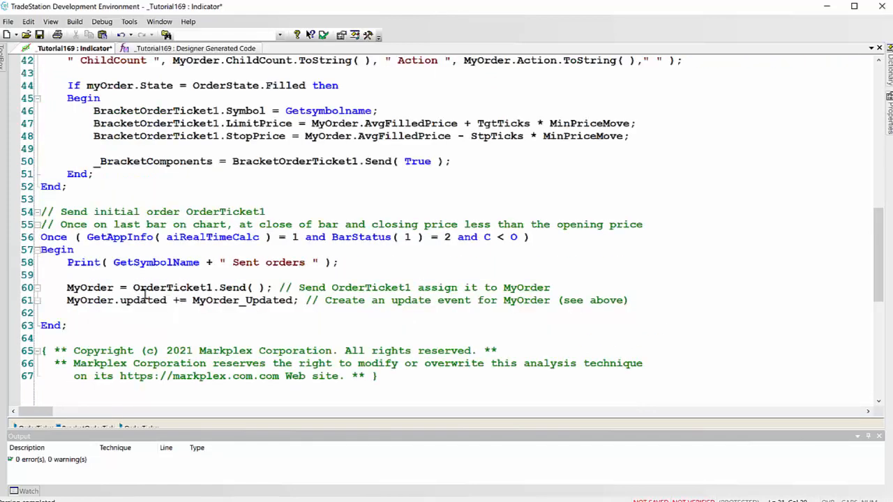
left_click(195, 48)
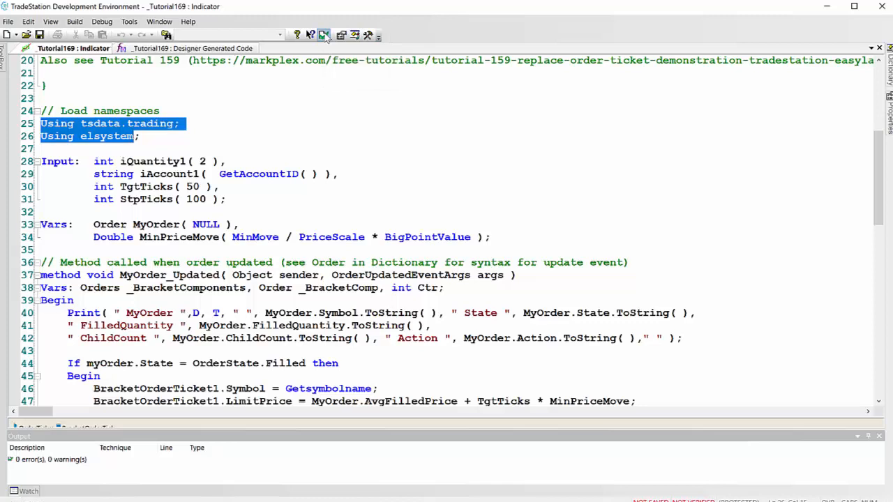
left_click(324, 35)
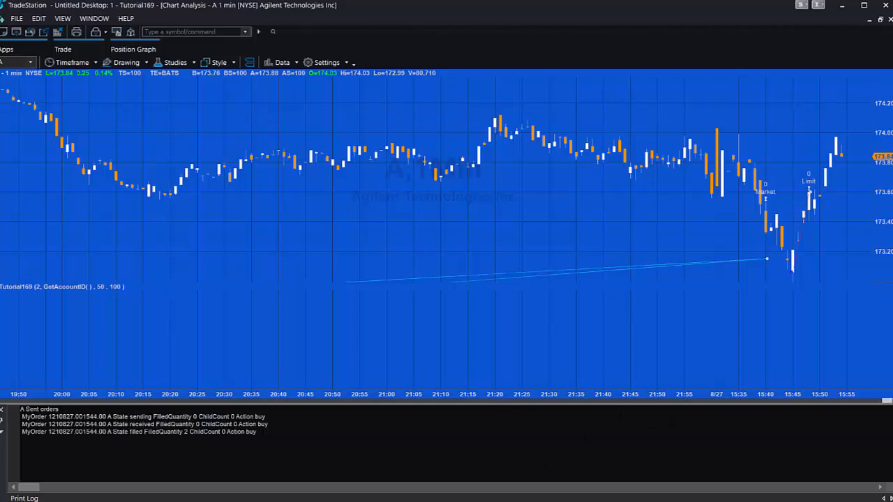
mouse_move(820, 217)
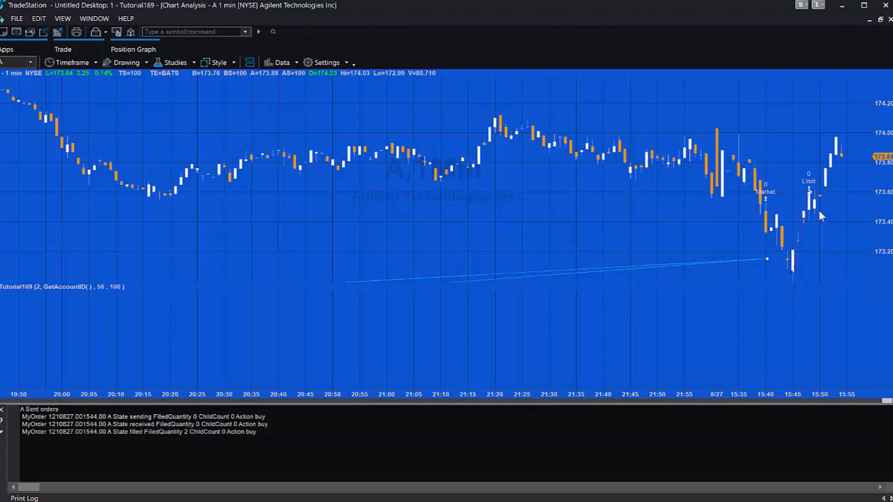
mouse_move(842, 296)
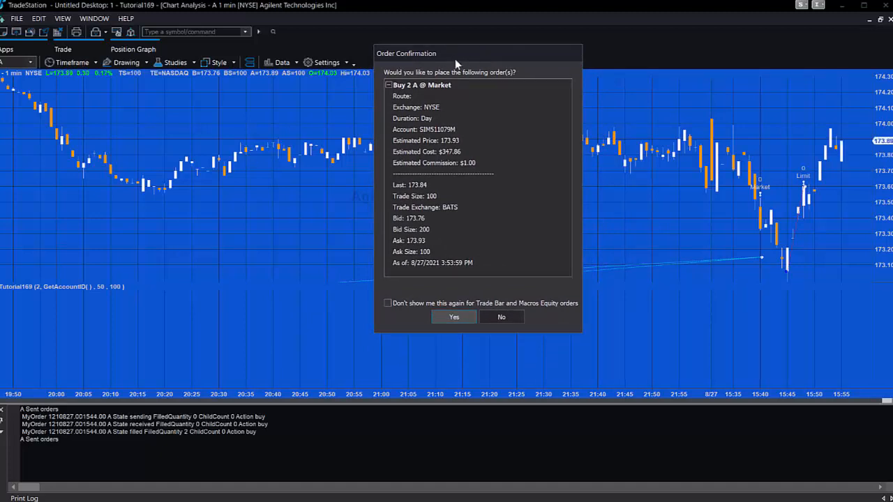
mouse_move(477, 133)
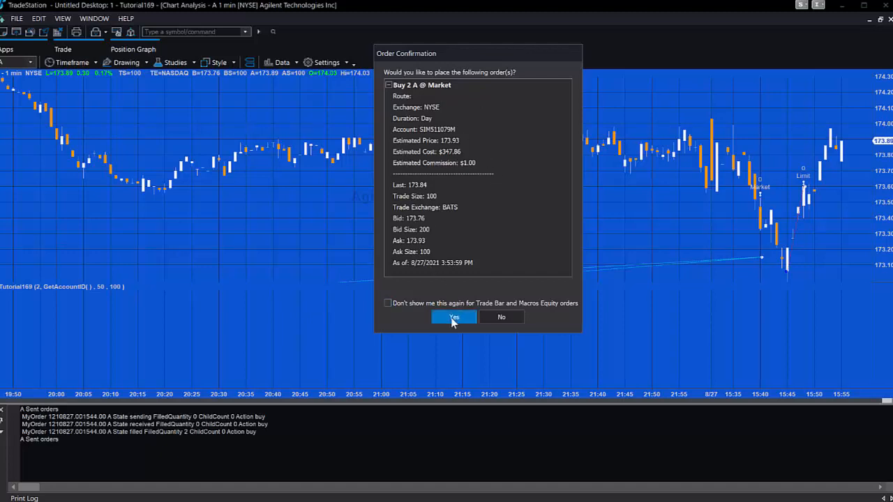
Step: Approve the market buy of 2 A, then the bracket's sell limit and stop market orders
left_click(455, 317)
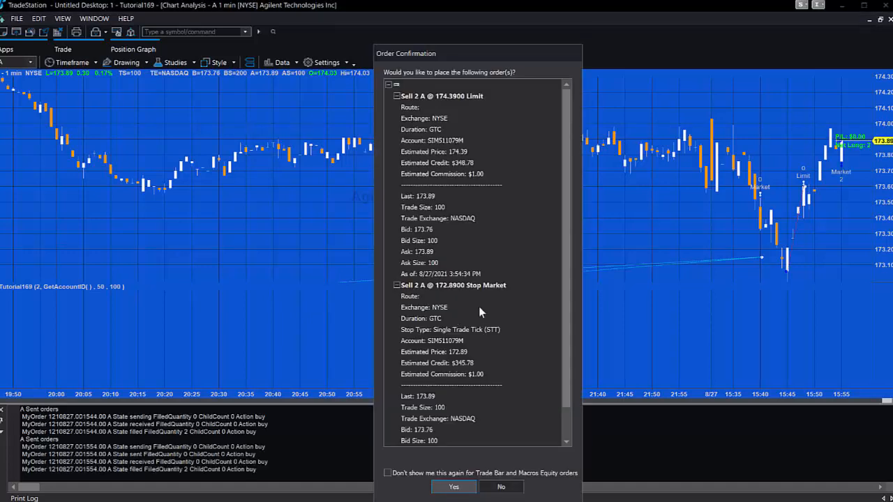
left_click(454, 487)
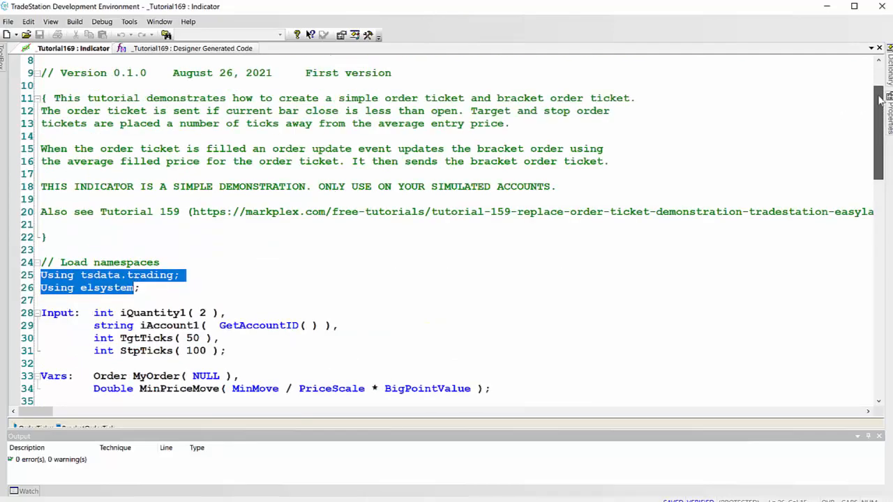
scroll("down", 3)
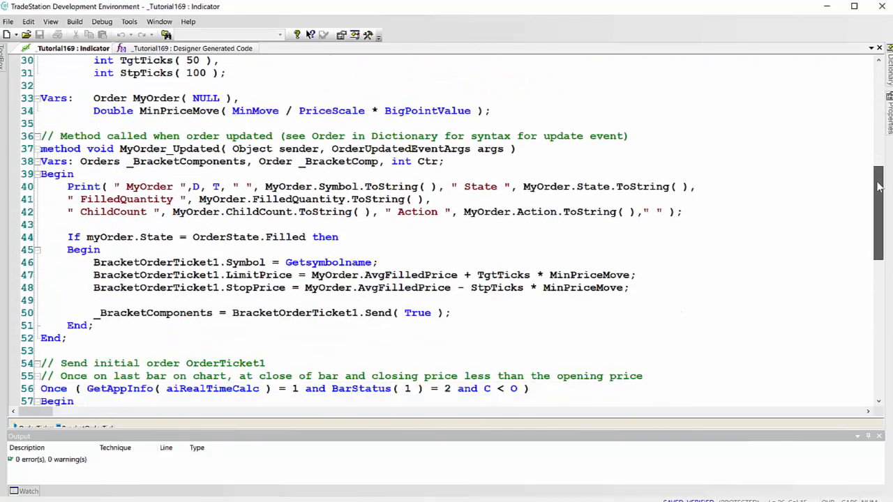
scroll("down", 3)
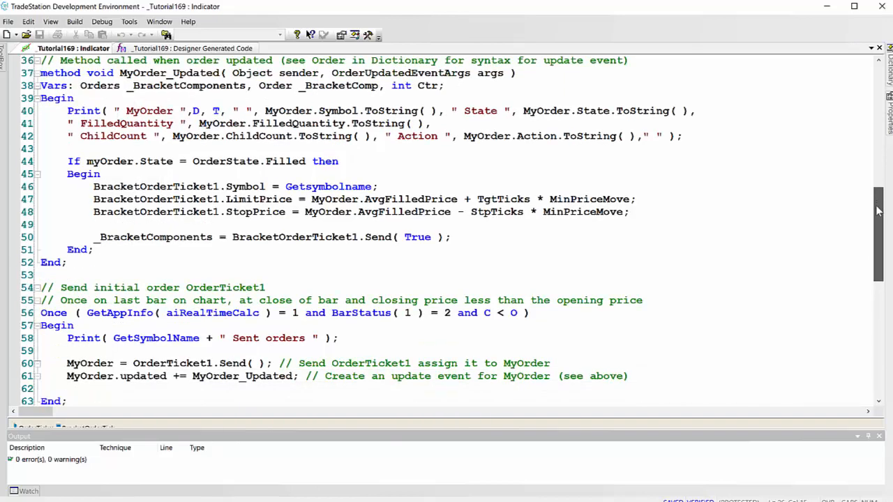
scroll("down", 3)
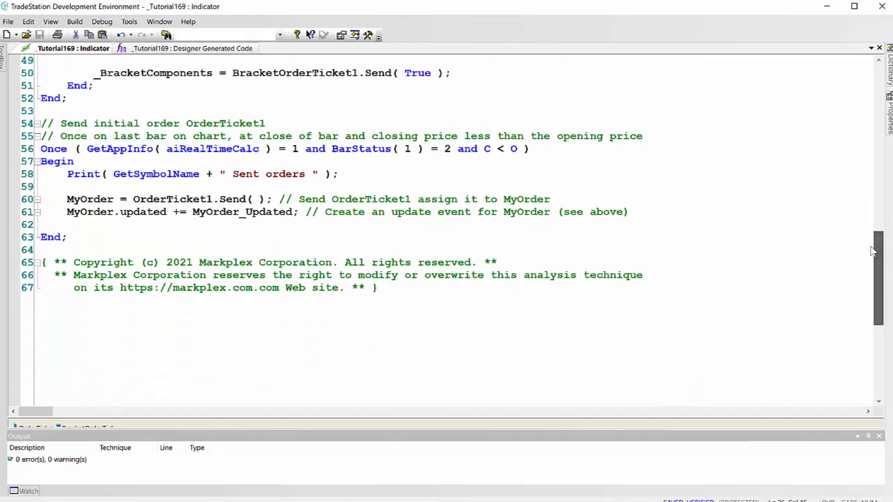